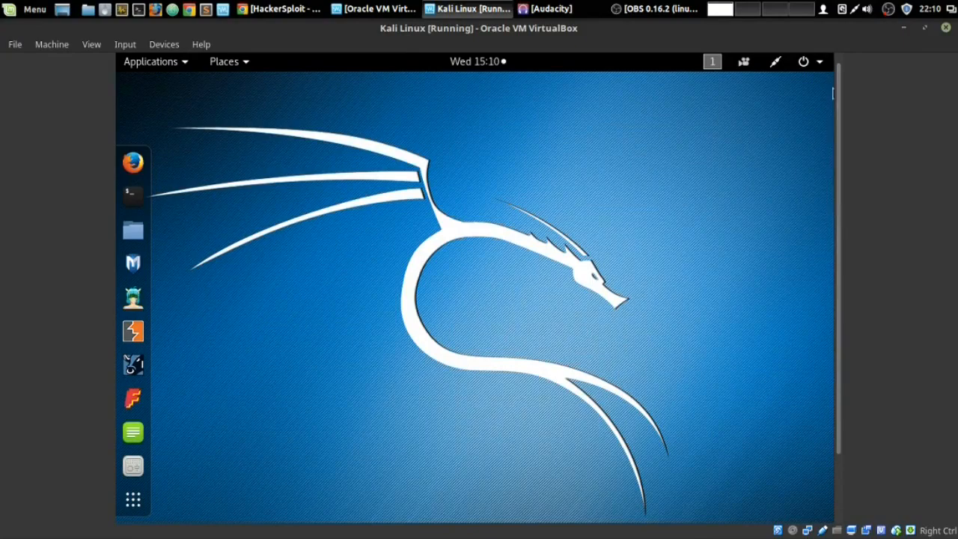
mouse_move(536, 193)
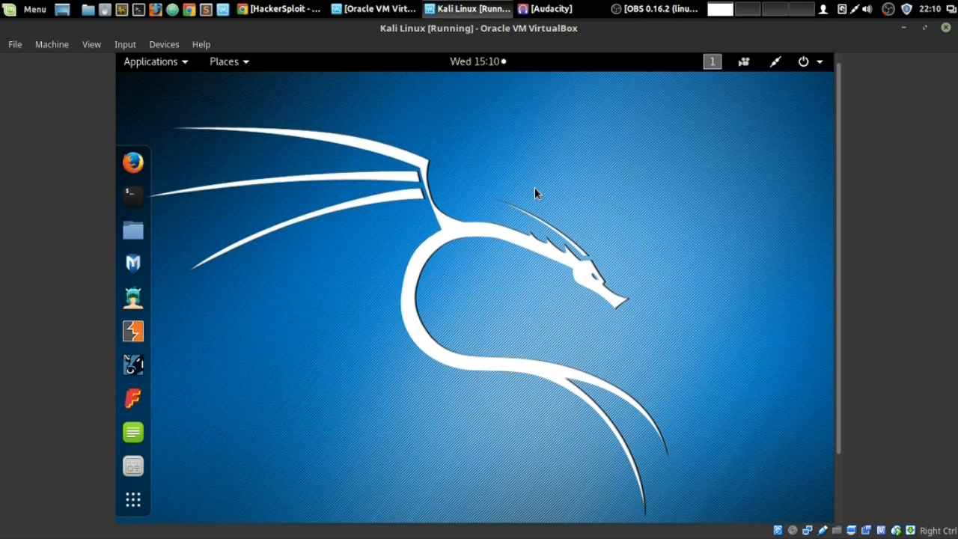
mouse_move(516, 189)
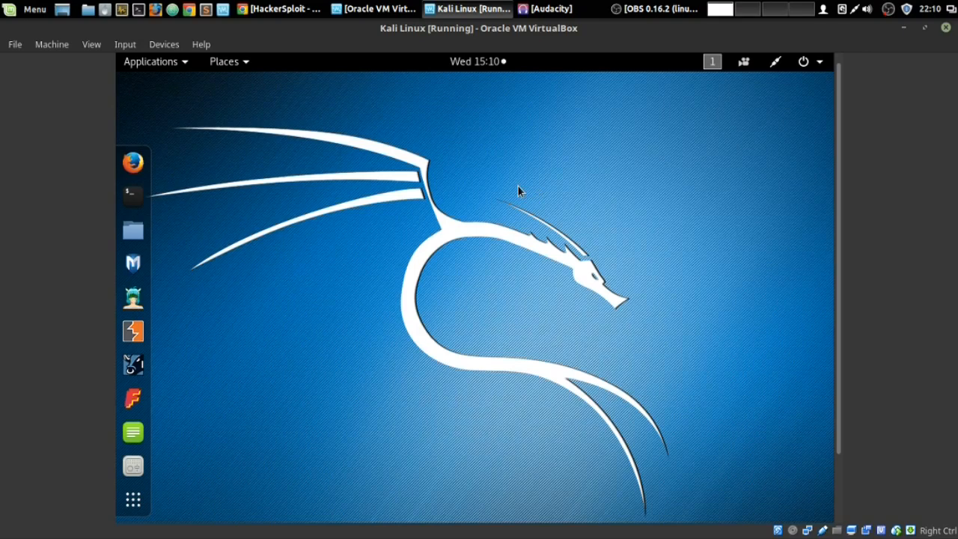
mouse_move(394, 182)
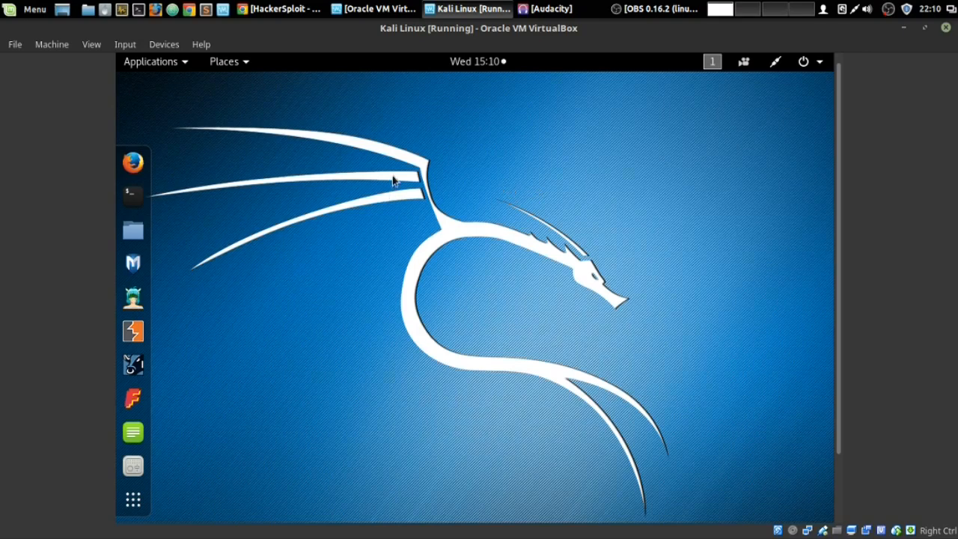
mouse_move(458, 218)
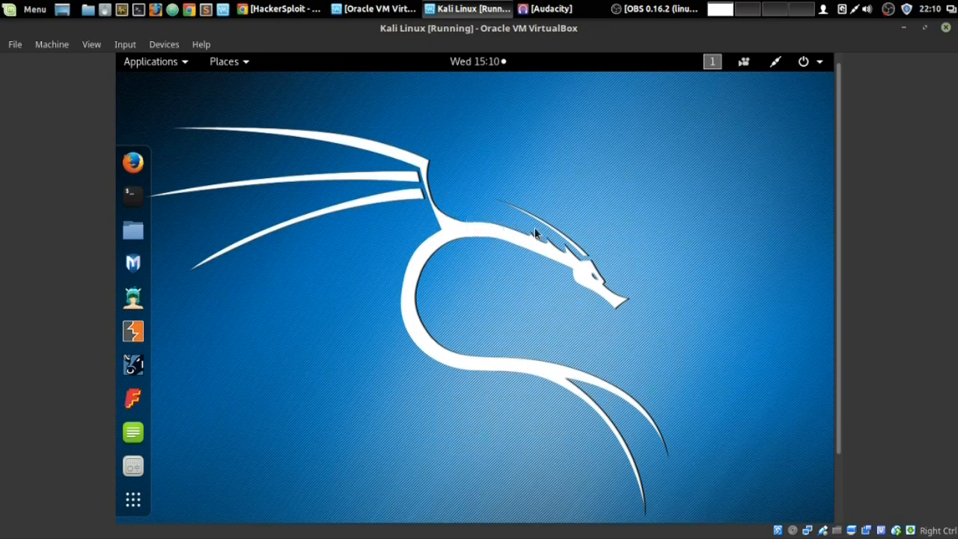
mouse_move(516, 237)
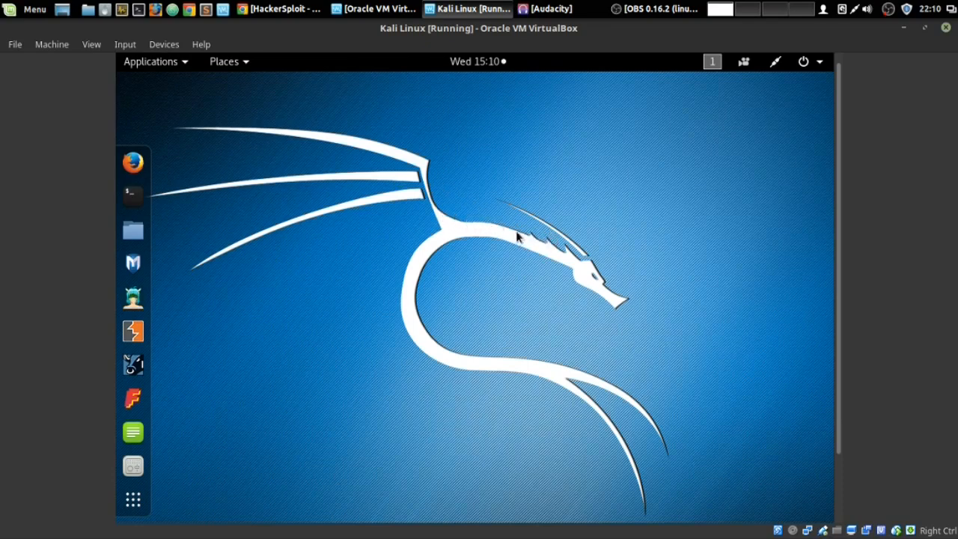
mouse_move(524, 225)
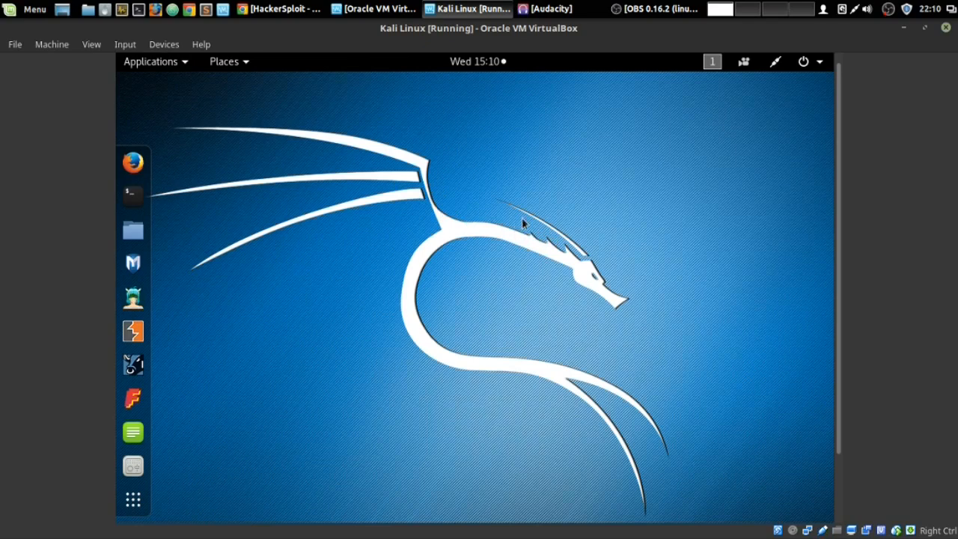
mouse_move(515, 228)
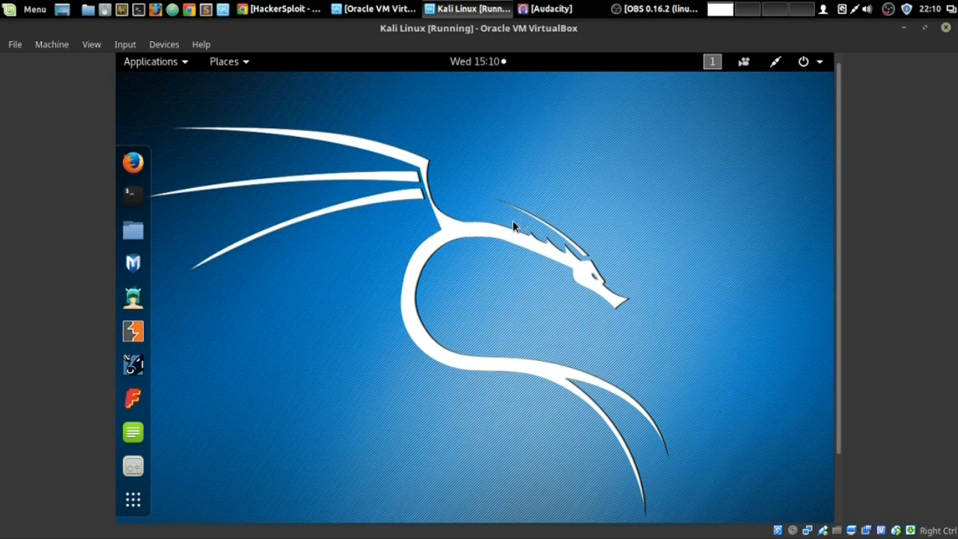
mouse_move(309, 143)
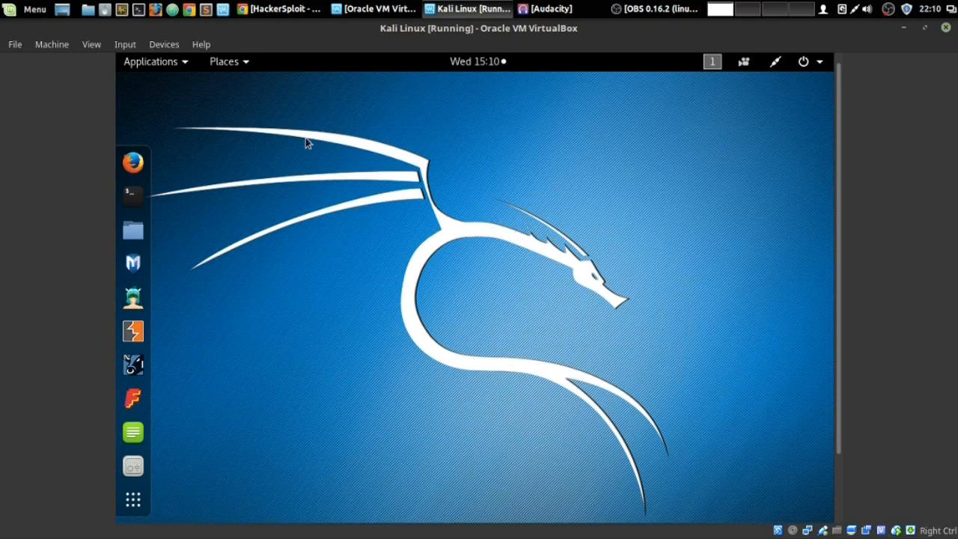
mouse_move(171, 201)
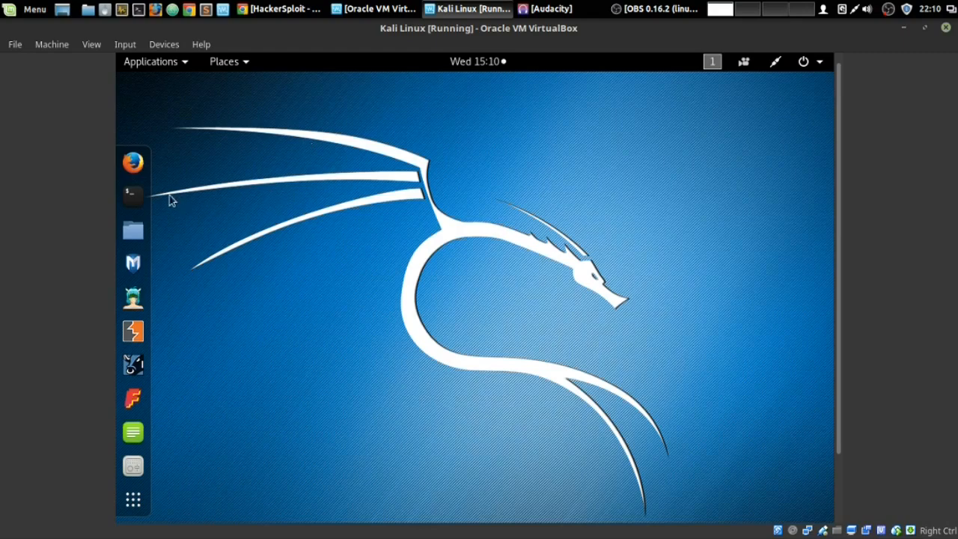
Start a root terminal and enter nano /etc/proxychains.conf without running it yet.
left_click(132, 195)
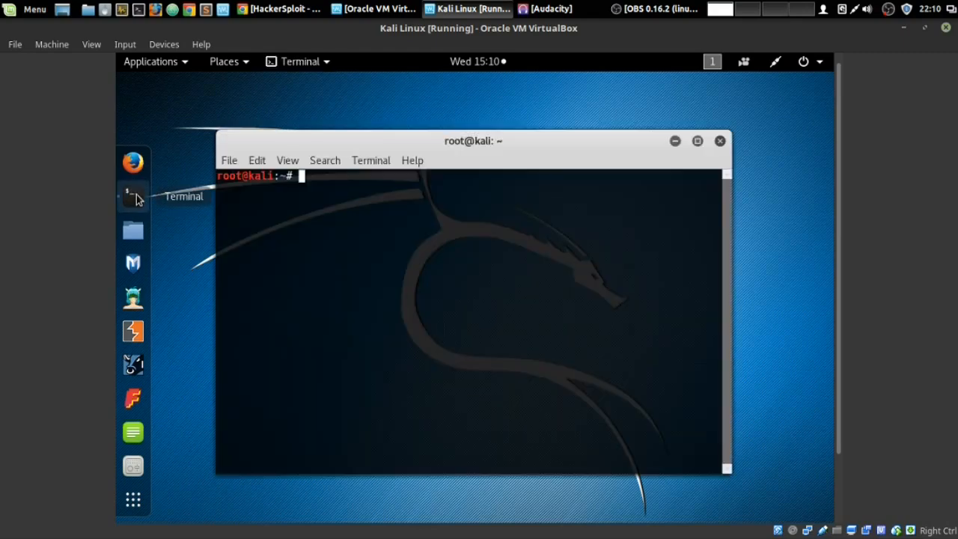
left_click_drag(473, 141, 494, 150)
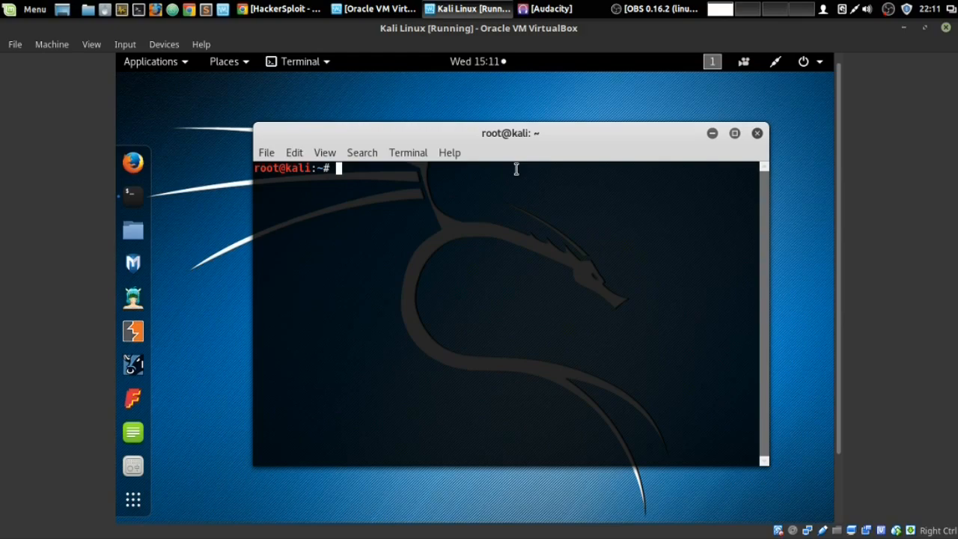
type("nano")
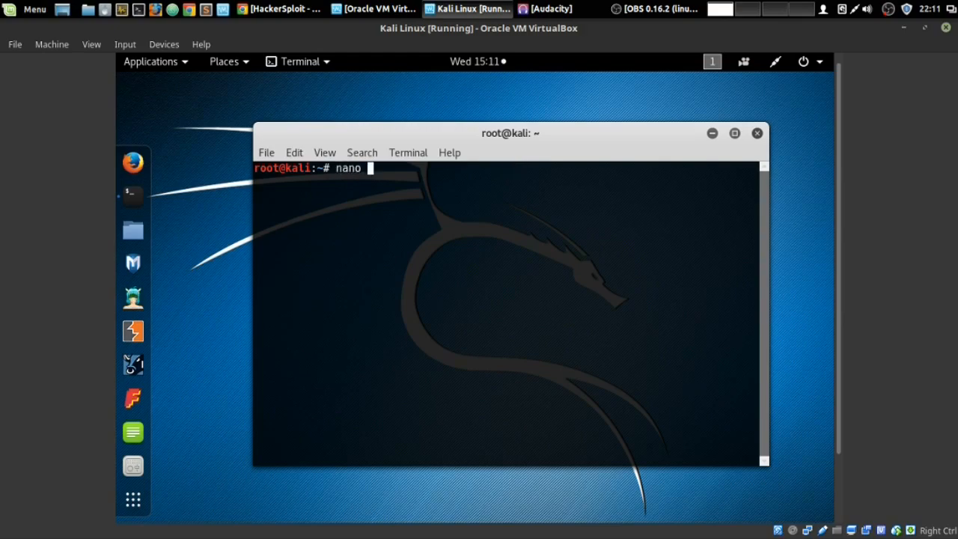
type("/etc")
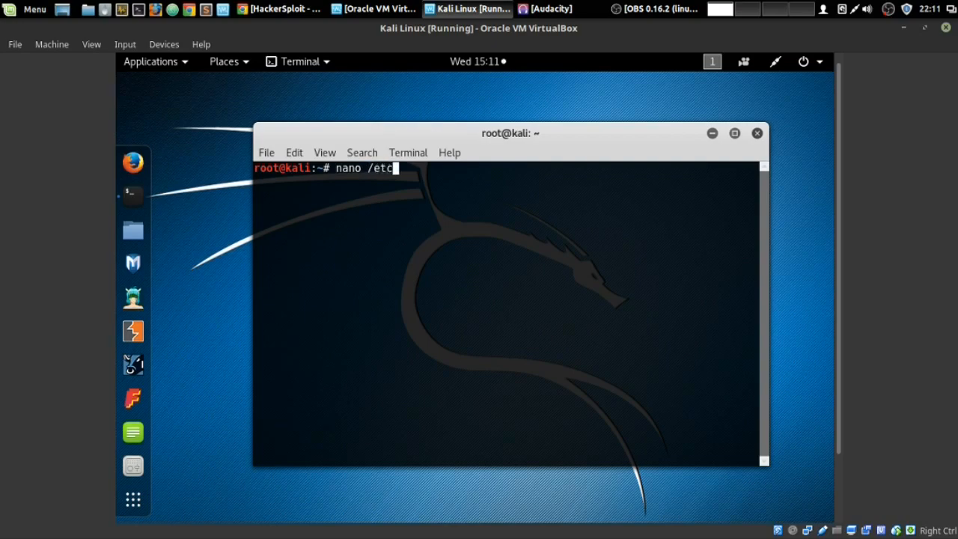
type("/pro")
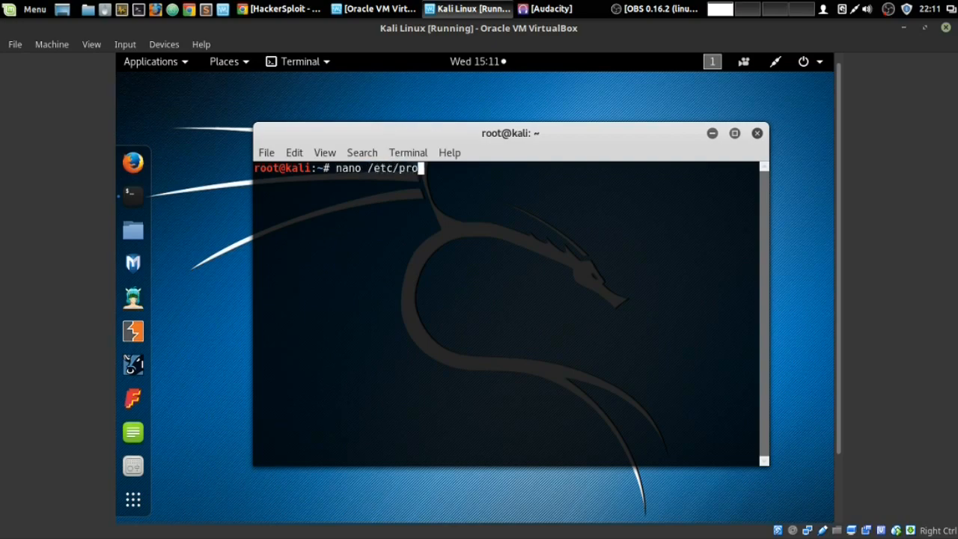
type("xychains.co")
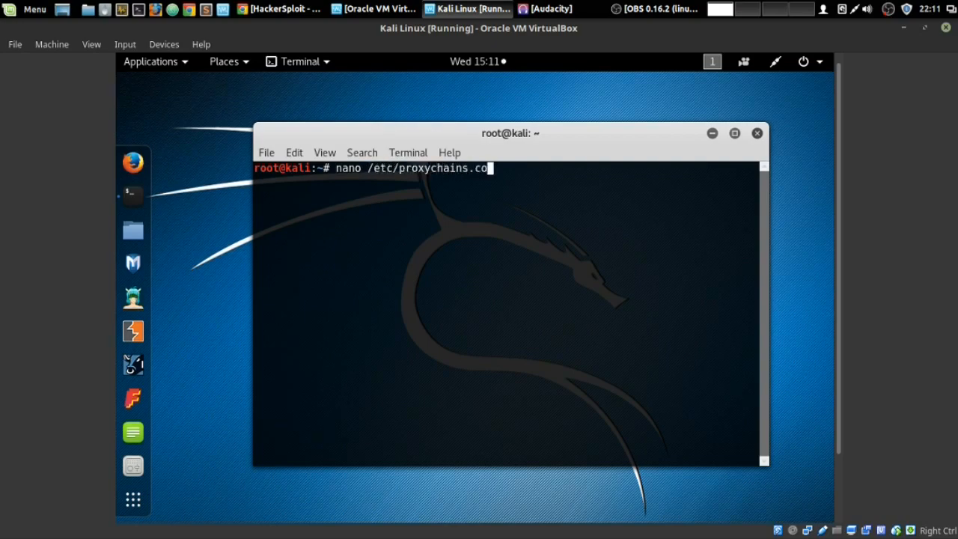
Run the nano command and review the chain options, with dynamic_chain and proxy_dns enabled.
key("Return")
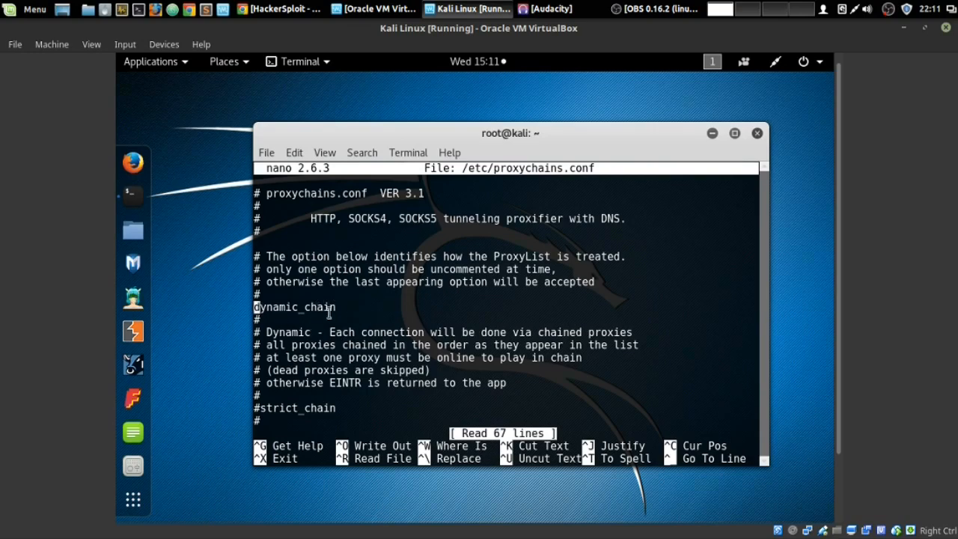
mouse_move(336, 309)
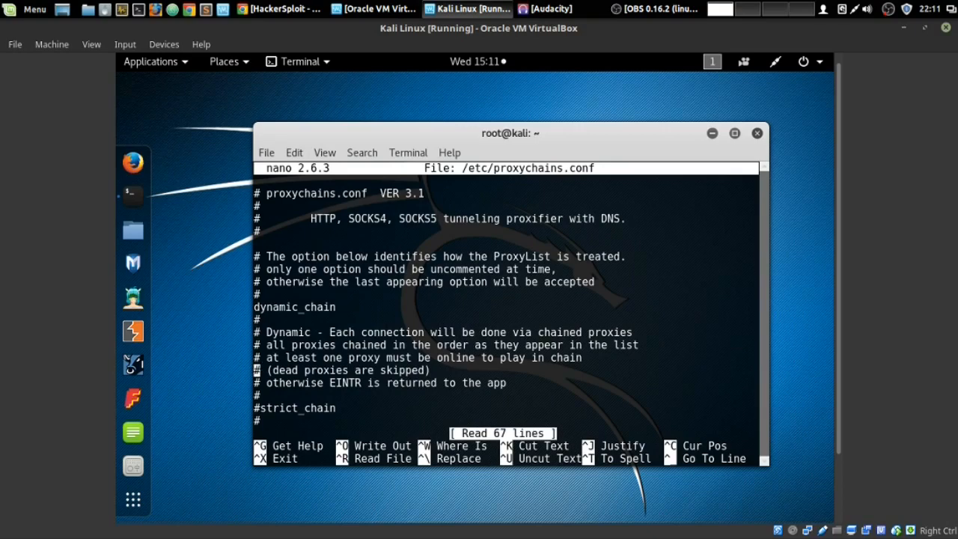
scroll("down", 3)
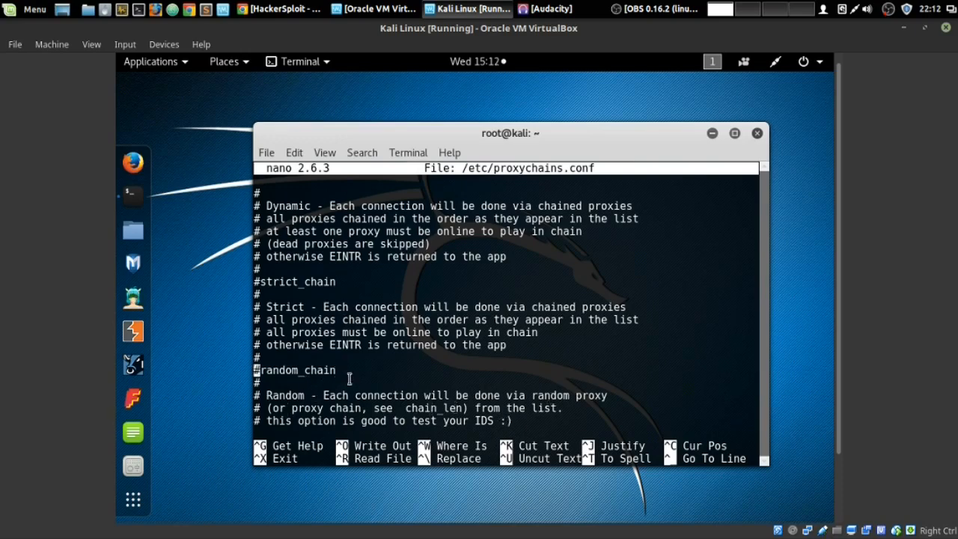
mouse_move(371, 368)
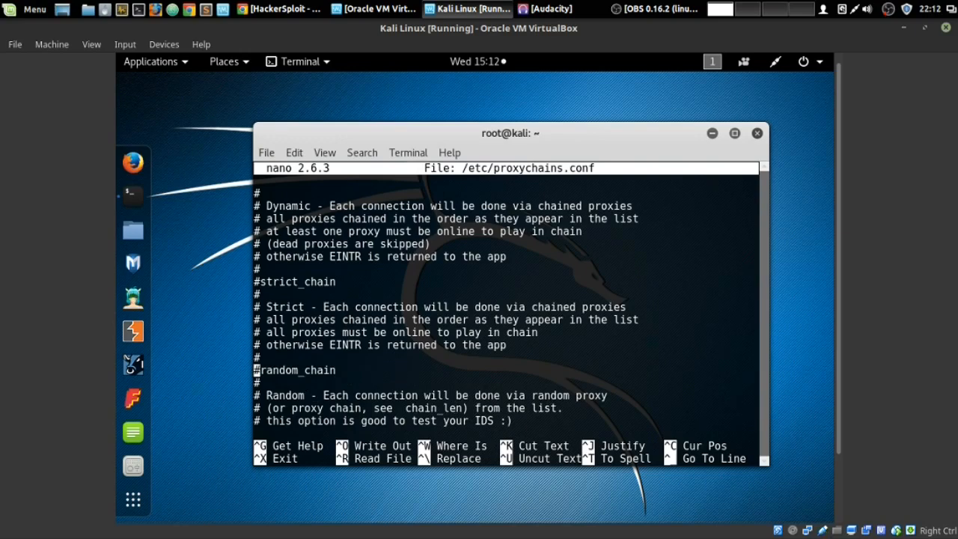
scroll("down", 3)
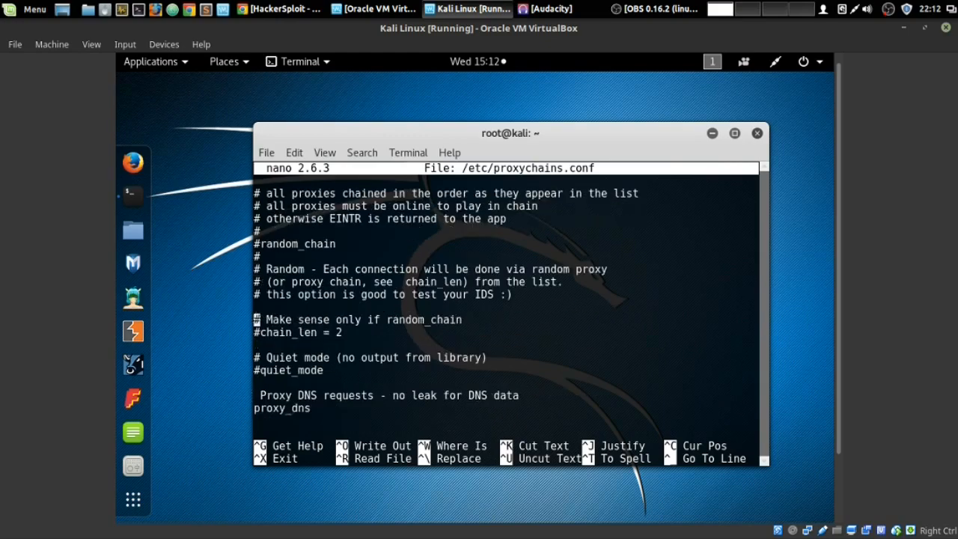
Scroll to the [ProxyList] section with its socks4 127.0.0.1 9050 Tor entry, highlighting socks5.
scroll("down", 3)
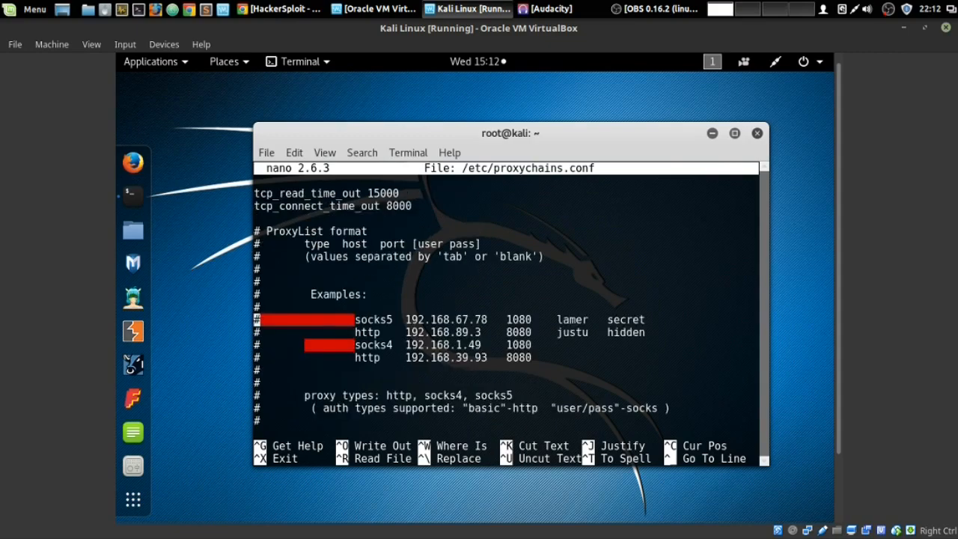
mouse_move(389, 307)
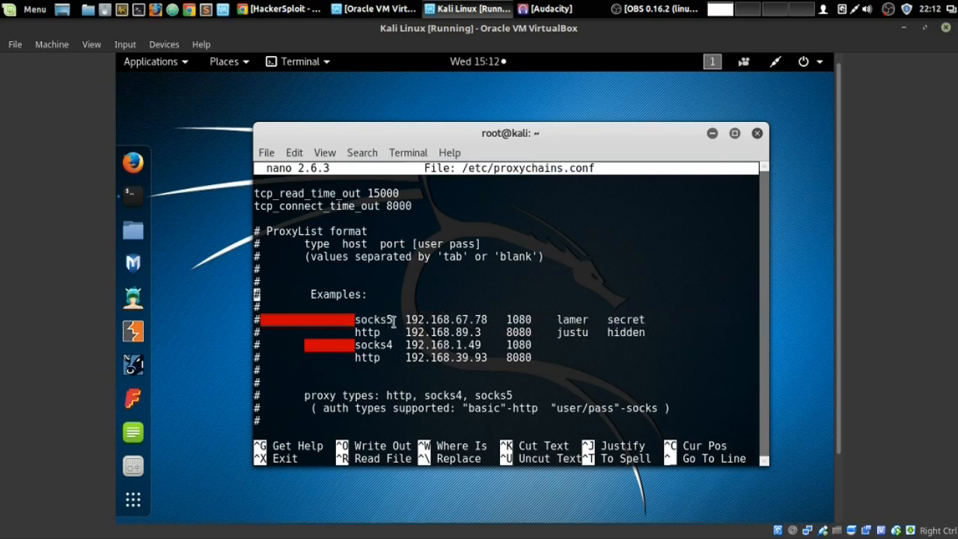
double_click(372, 321)
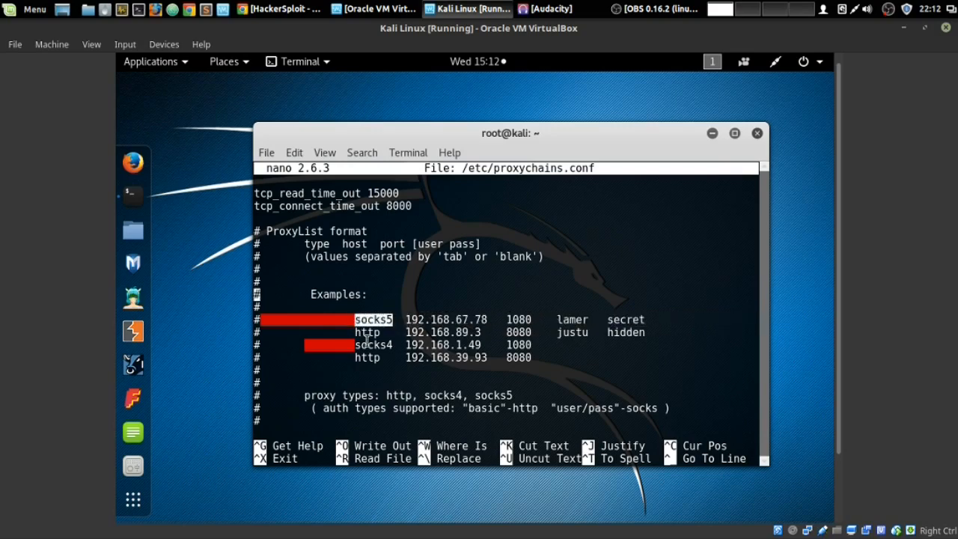
mouse_move(377, 307)
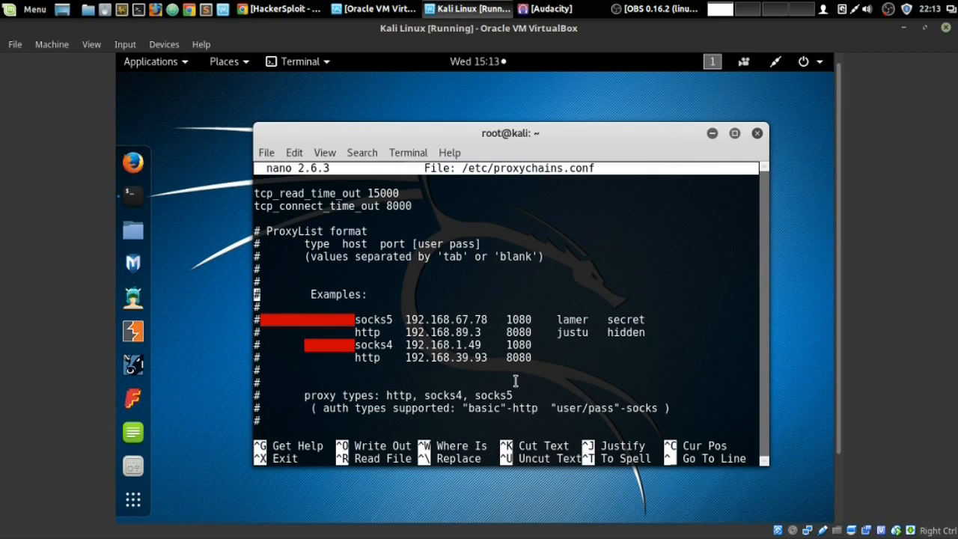
scroll("down", 3)
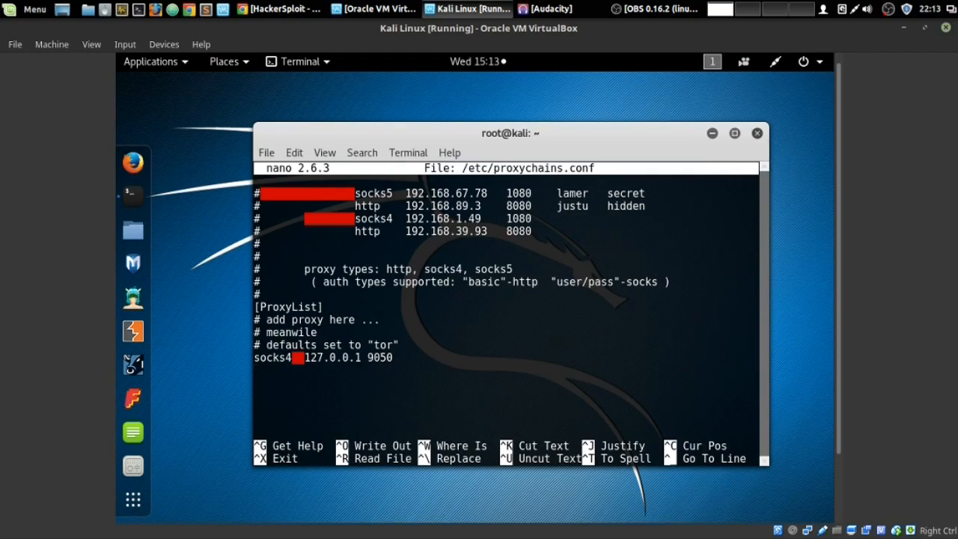
Add the line socks5 127.0.0.1 9050 below the default Tor socks4 entry.
type("socks5")
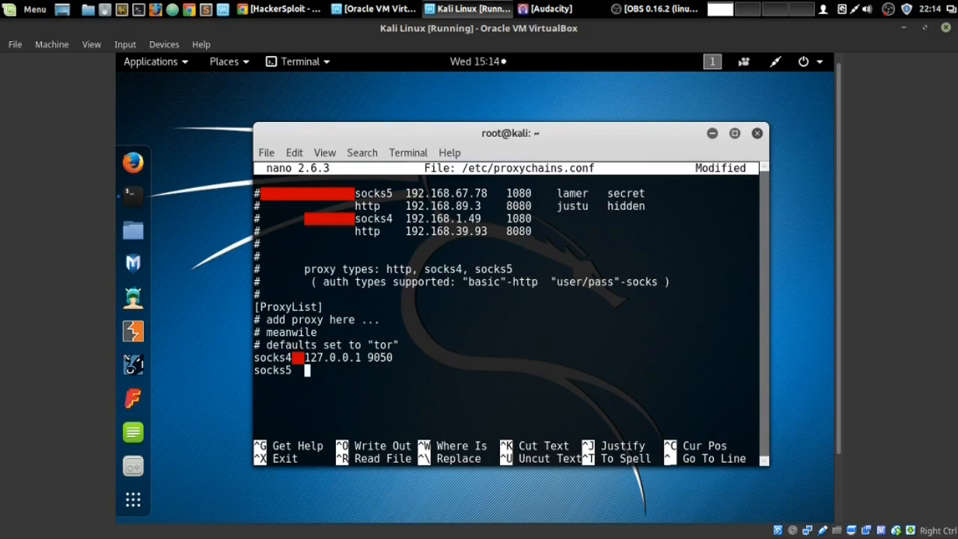
type("127.")
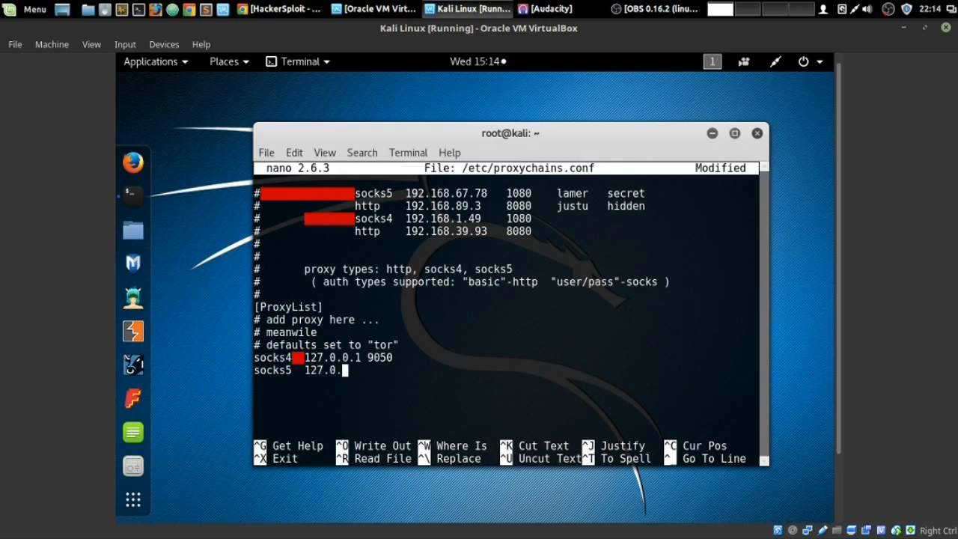
type("0.1")
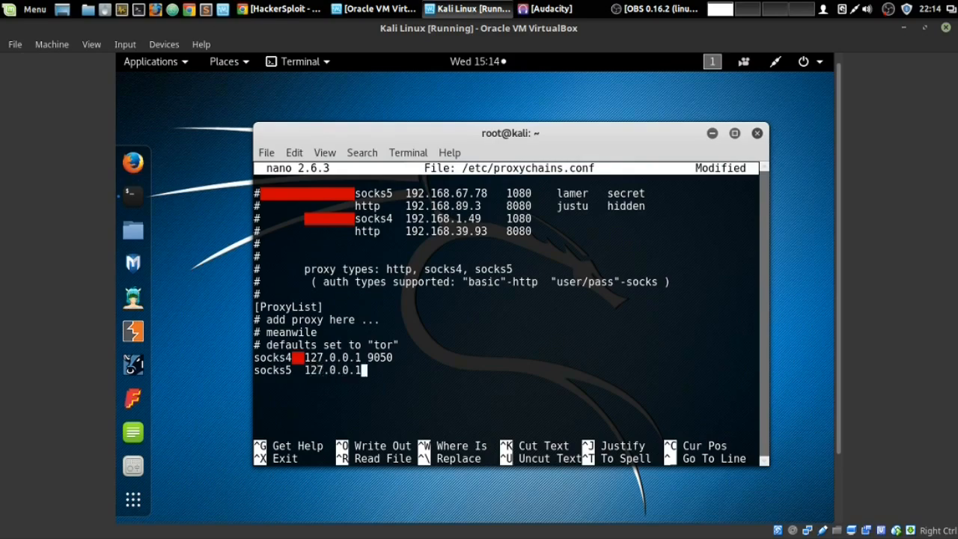
type("9050")
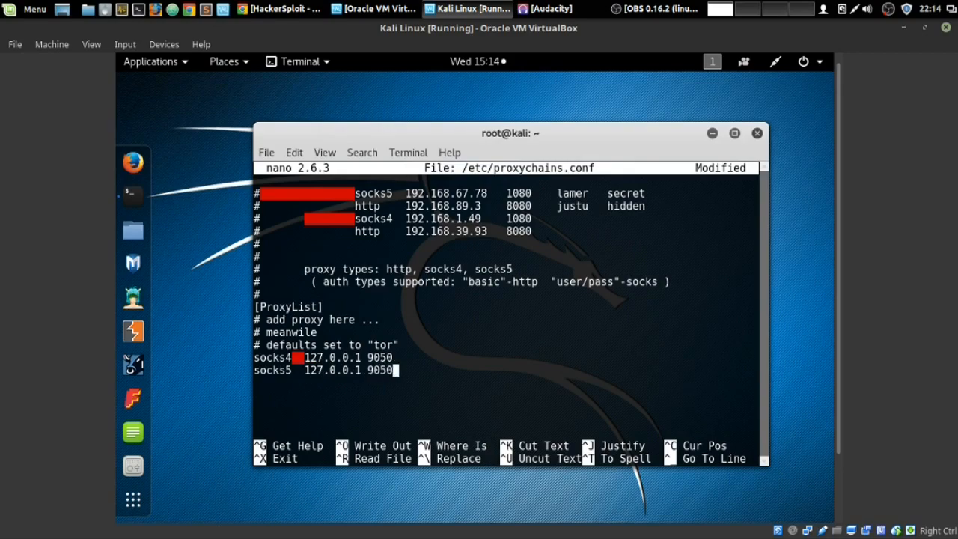
mouse_move(350, 374)
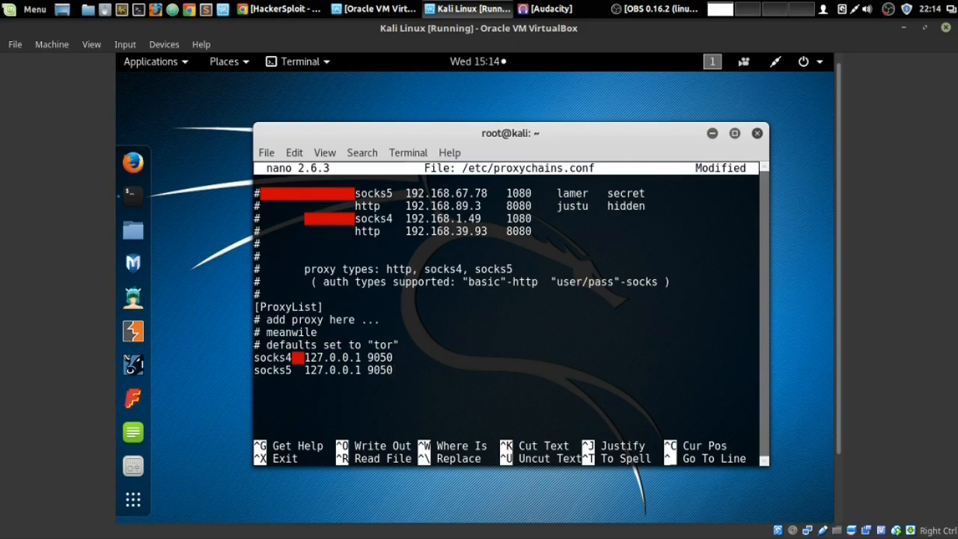
Write out /etc/proxychains.conf under its existing name and leave nano.
key("ctrl+o")
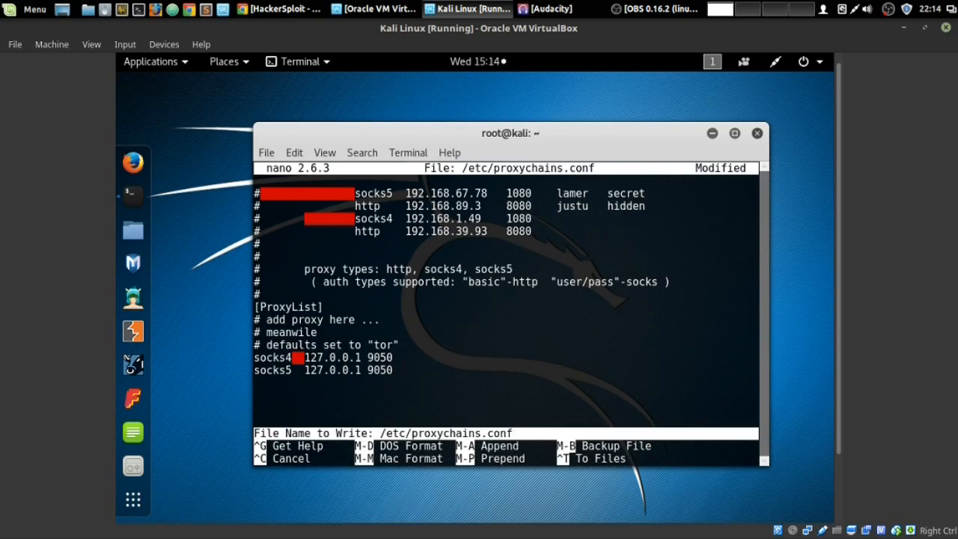
key("Enter")
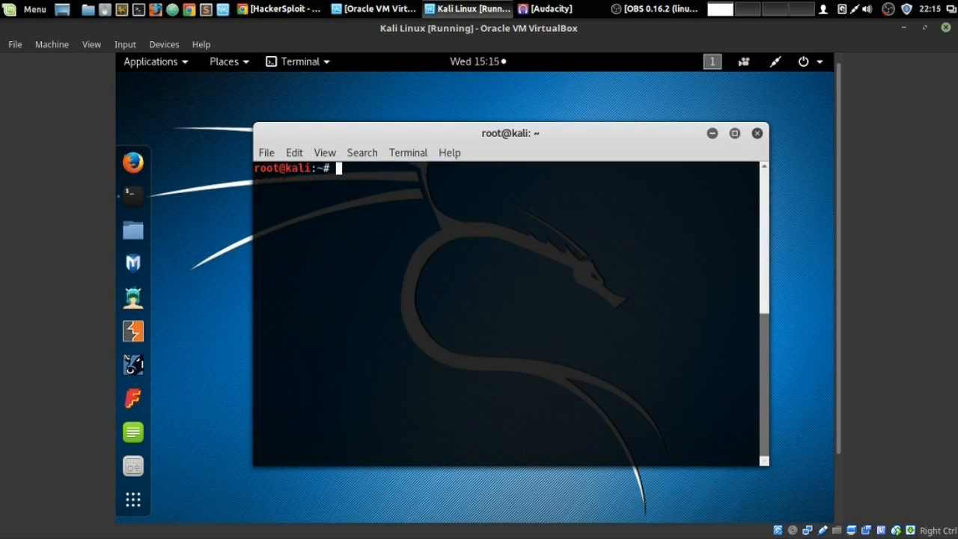
Stop the Tor service with service tor stop, then clear the terminal.
type("ser")
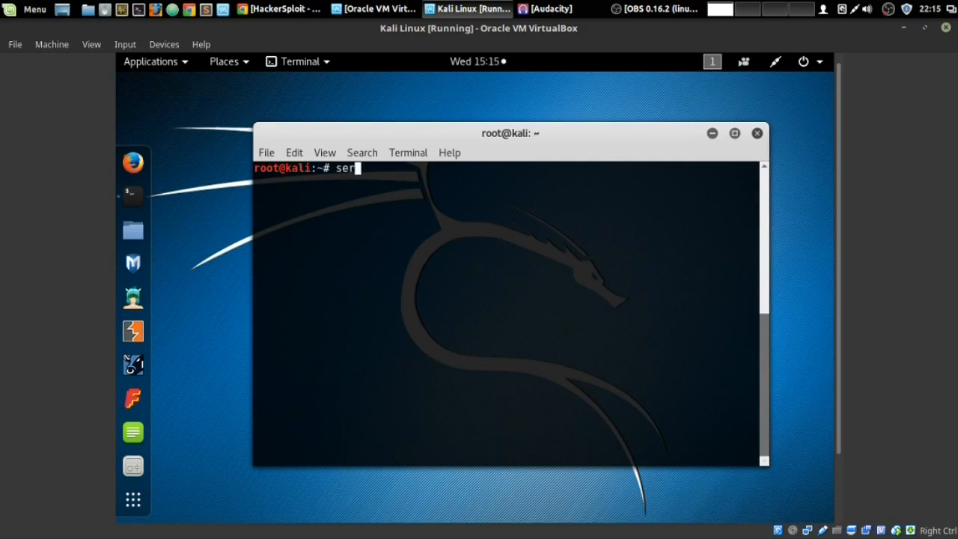
type("vice")
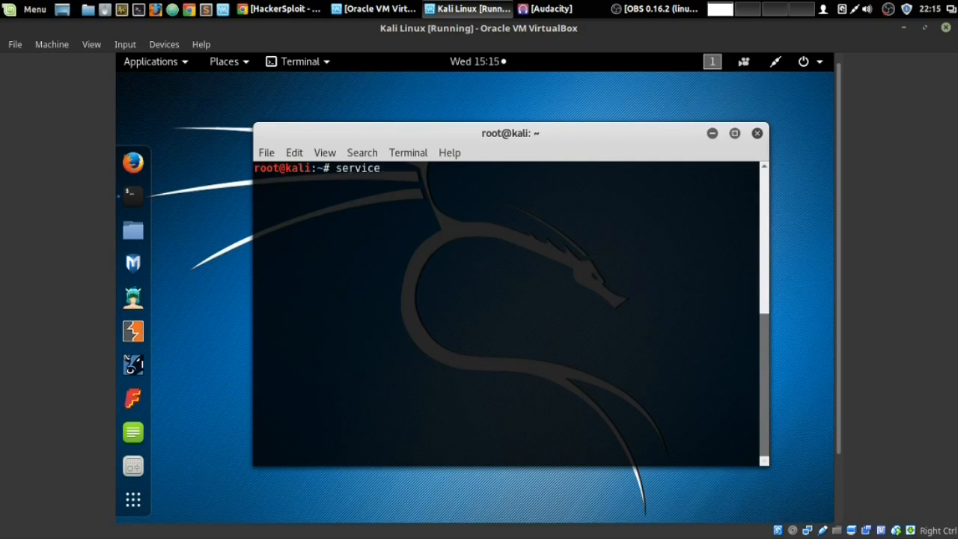
type("tor stat")
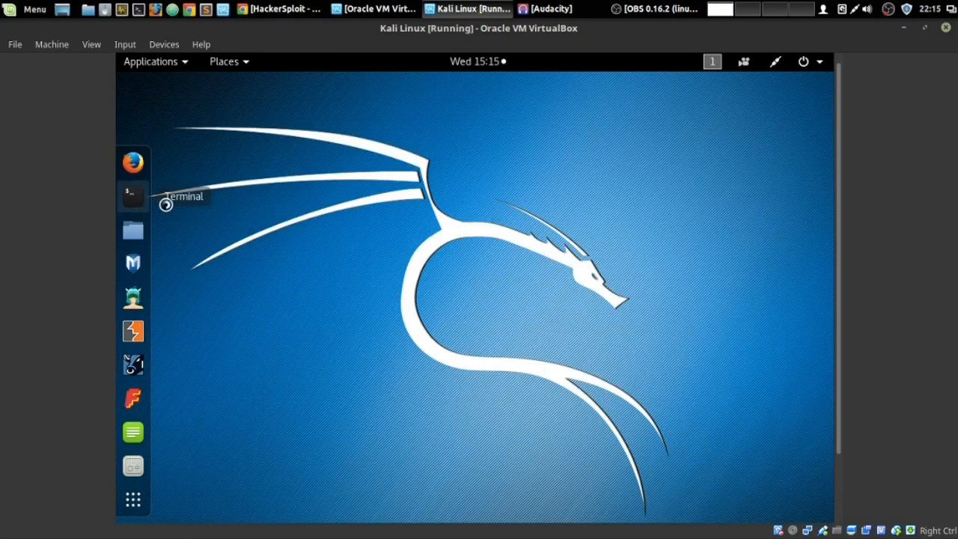
left_click(131, 195)
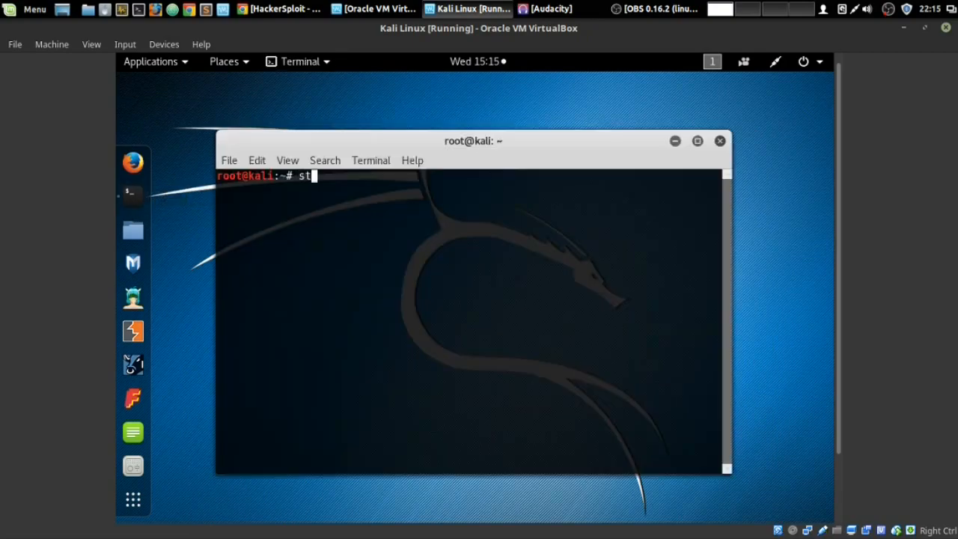
key("BackSpace")
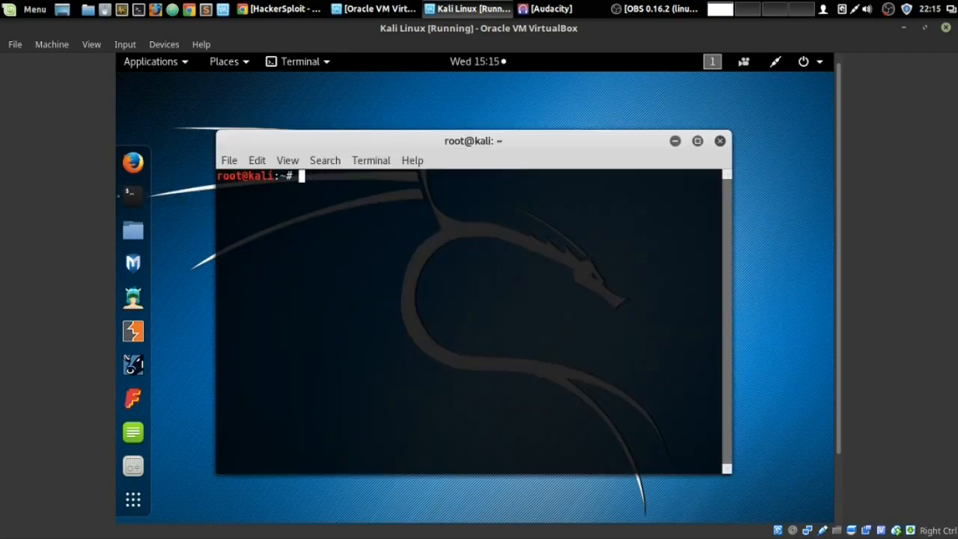
type("service tor stop")
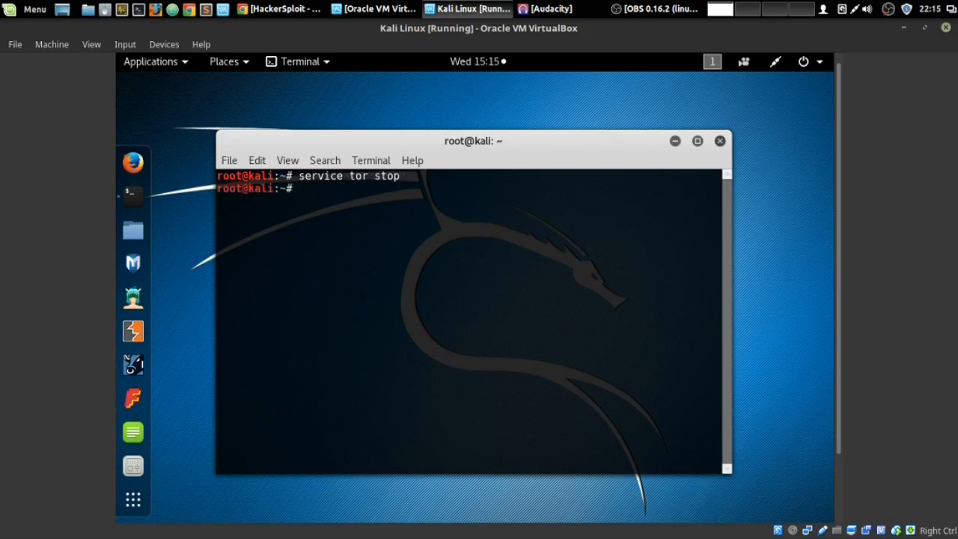
type("clear")
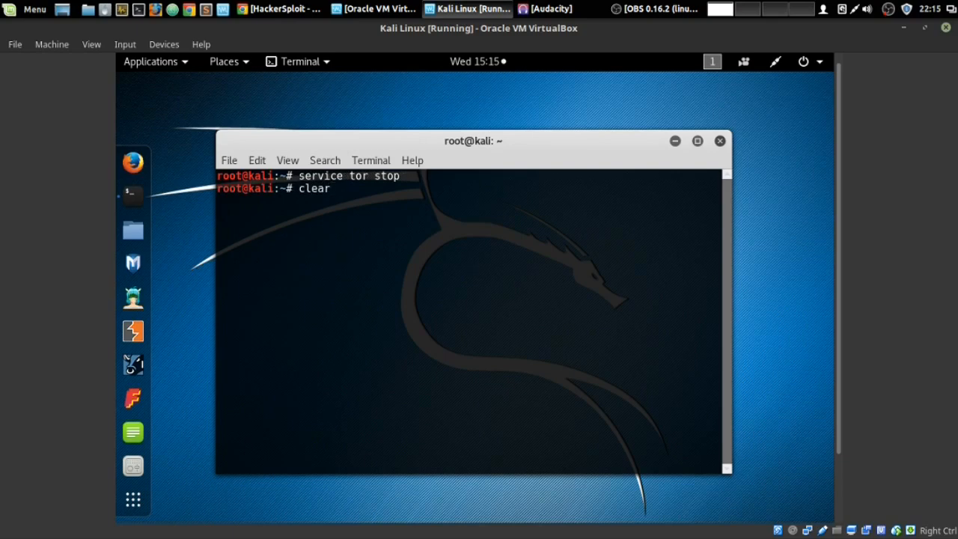
key("Return")
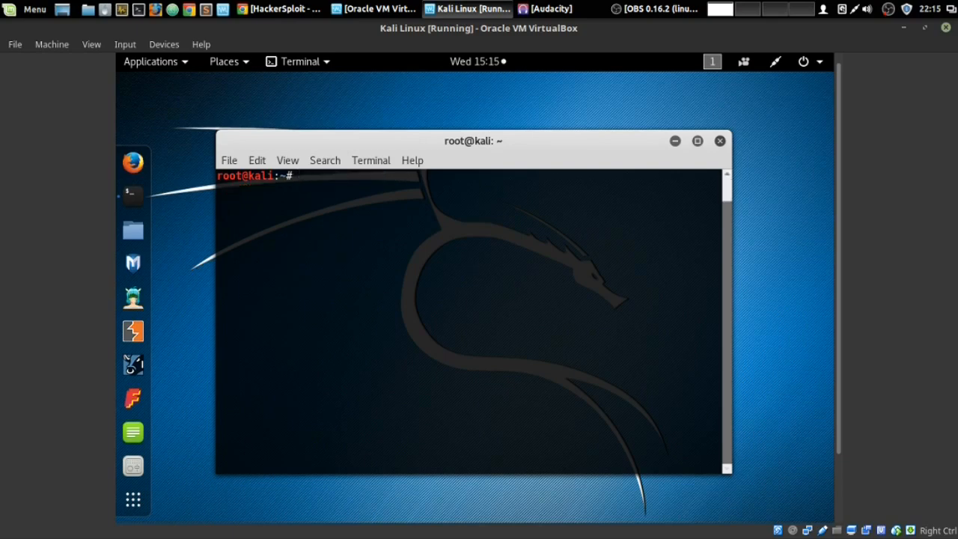
Start the Tor service again with service tor start and clear the screen.
type("seri")
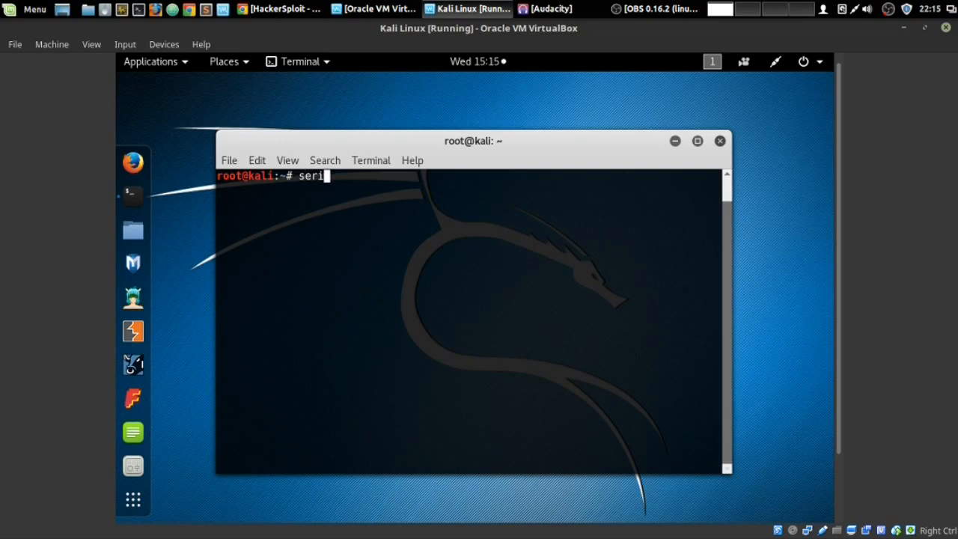
type("vice tor start")
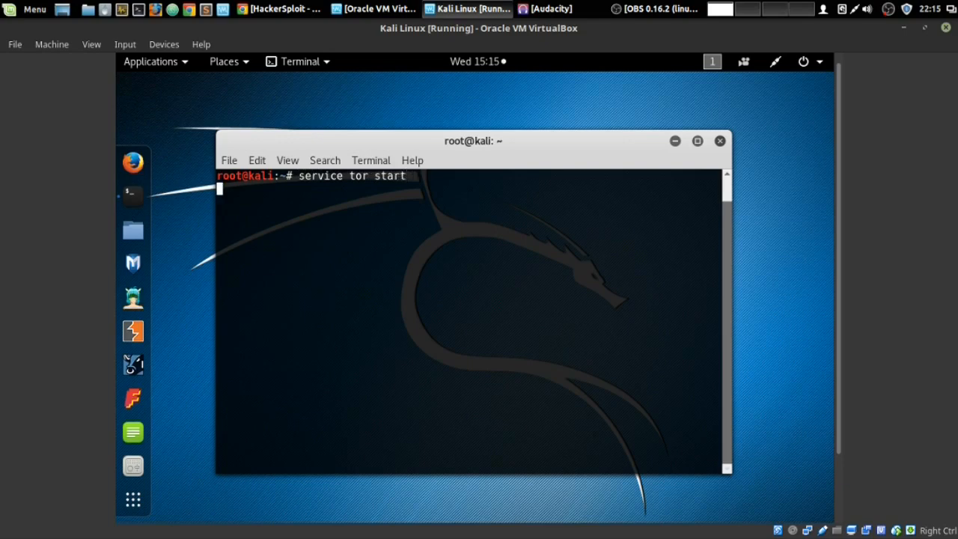
key("Return")
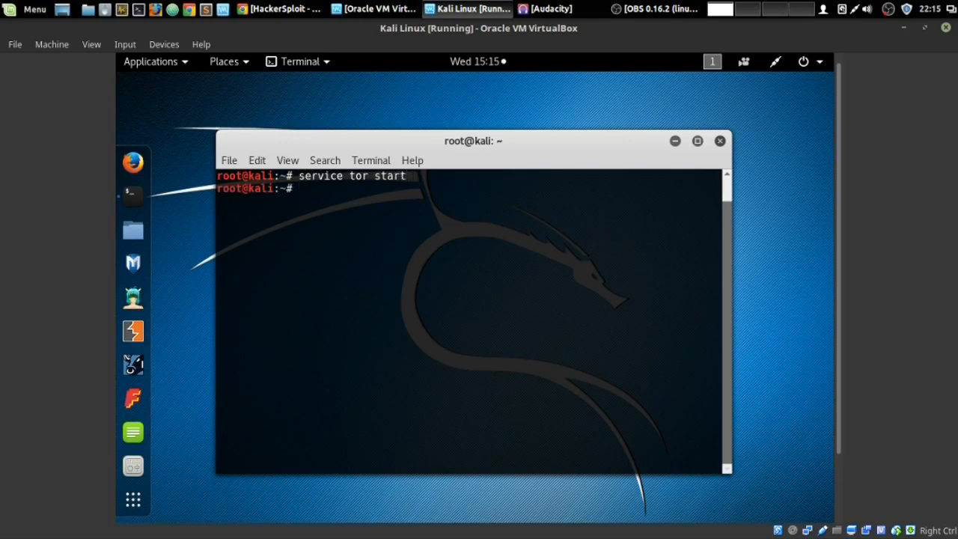
type("c")
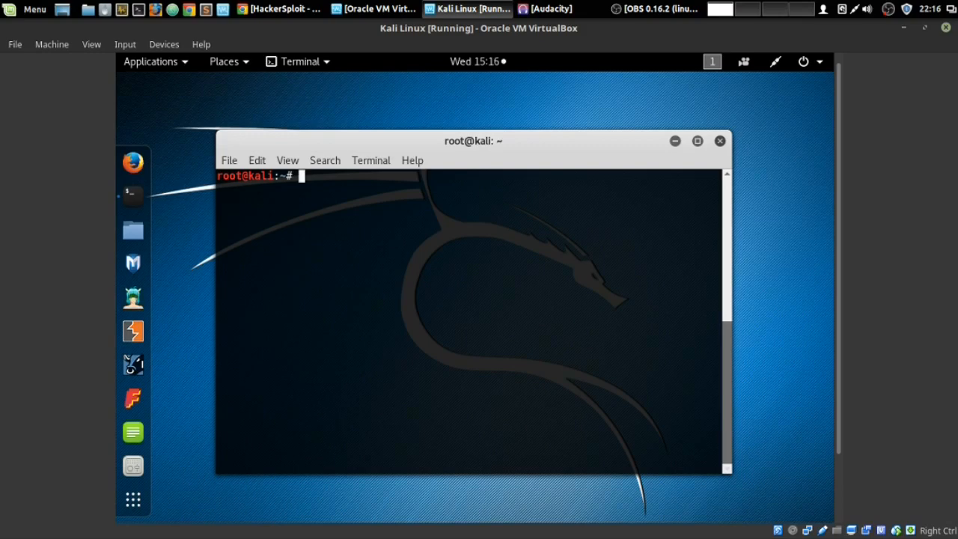
type("pro")
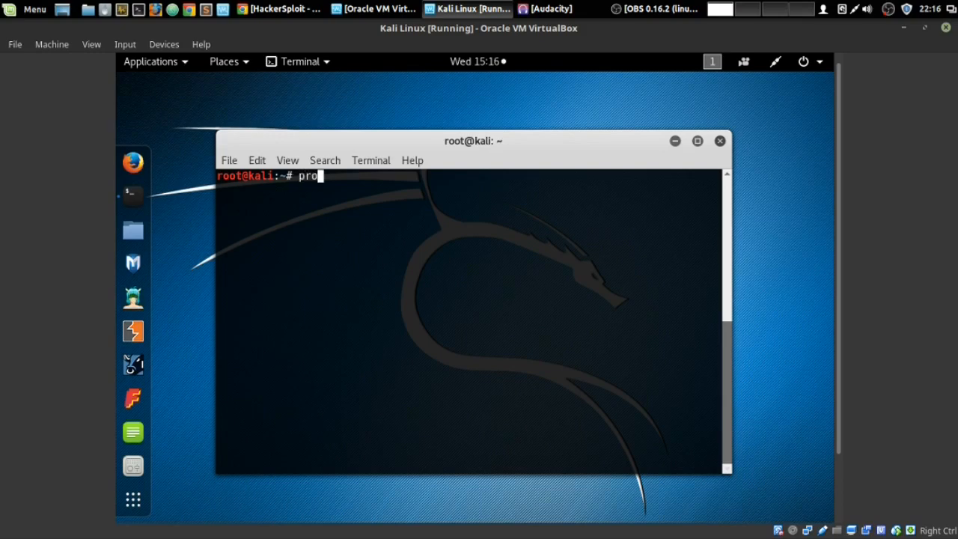
type("xychains")
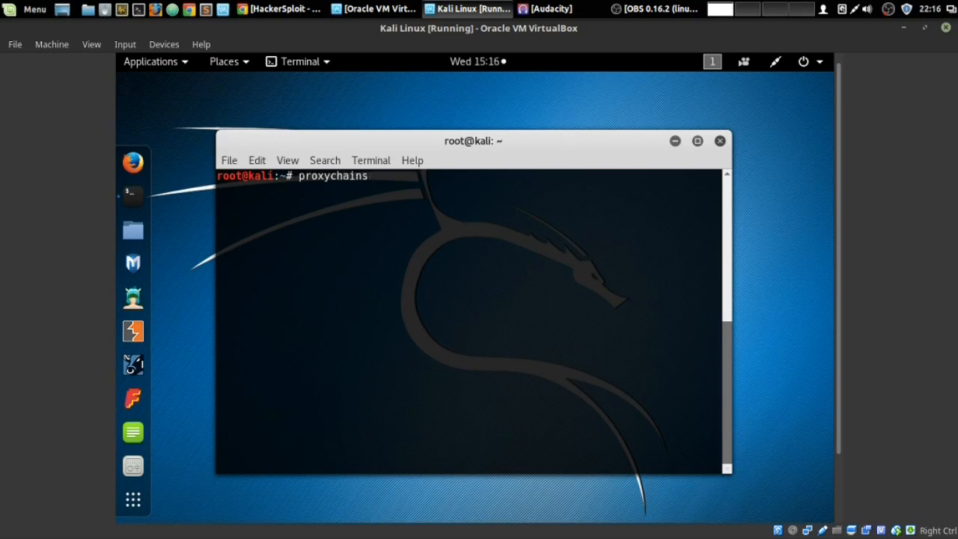
type("fire")
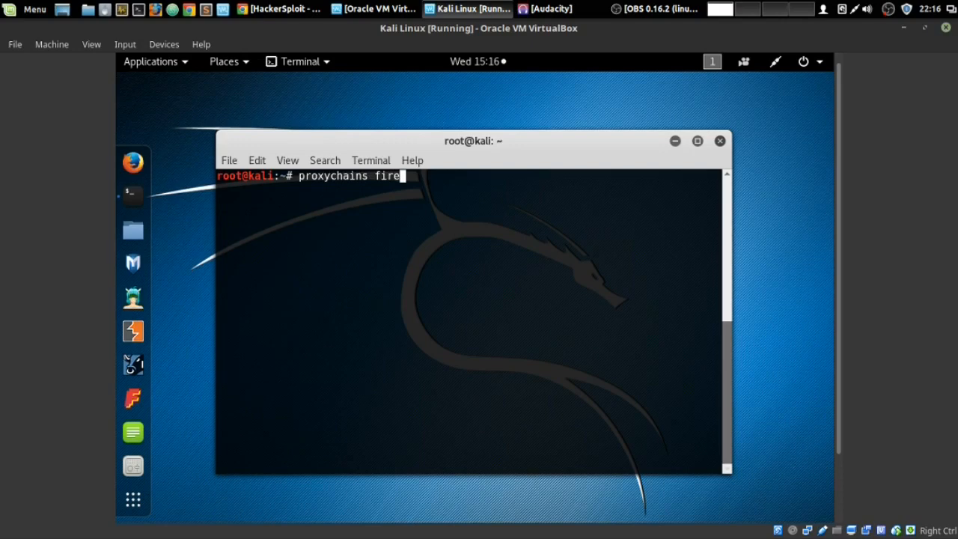
type("forx")
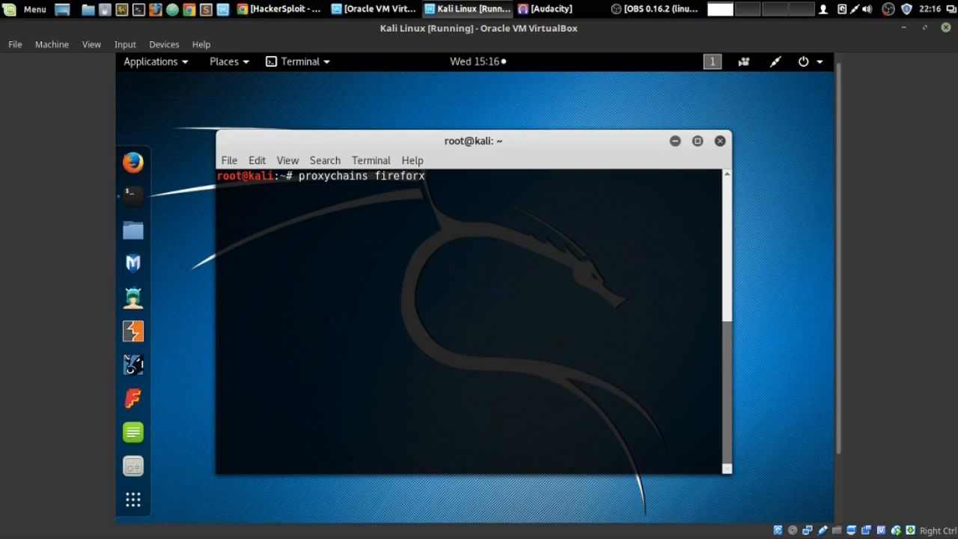
key("BackSpace")
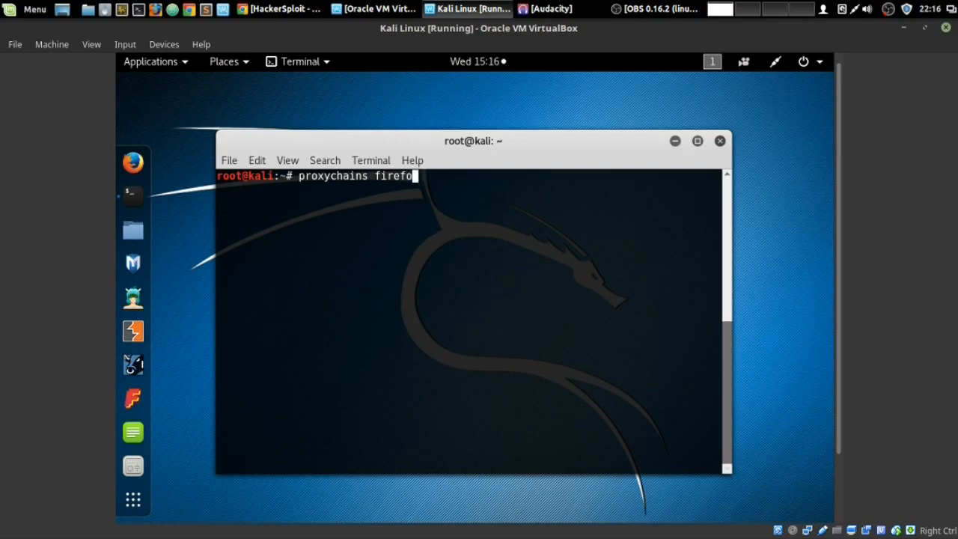
type("x")
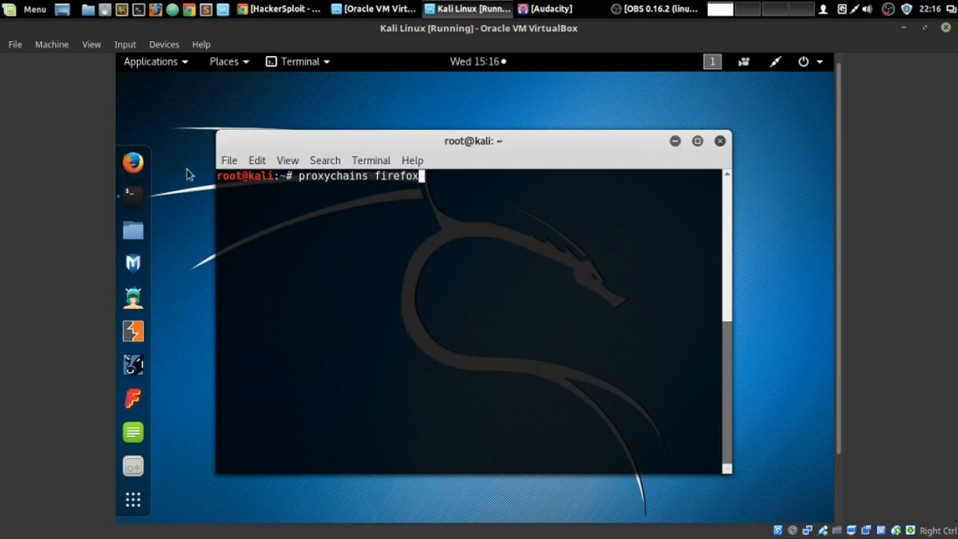
mouse_move(428, 178)
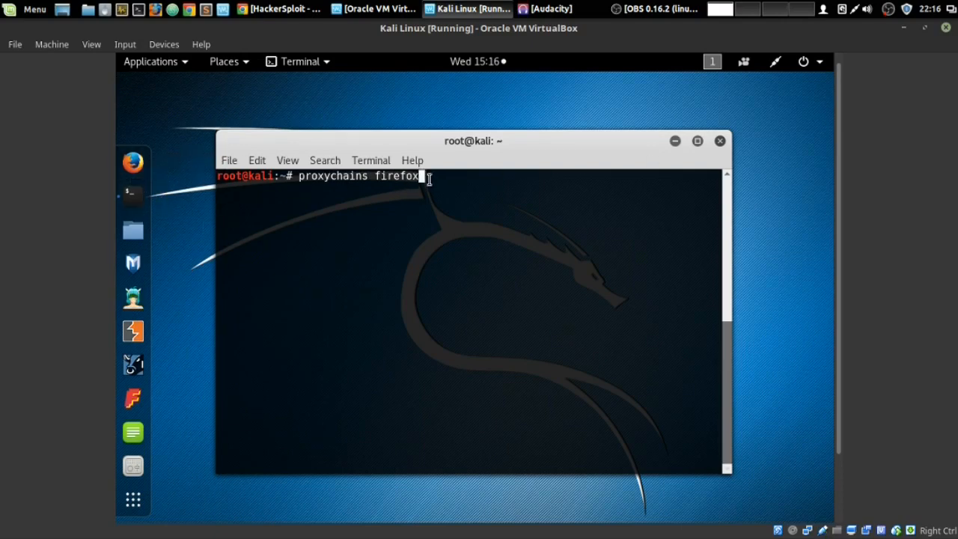
mouse_move(425, 173)
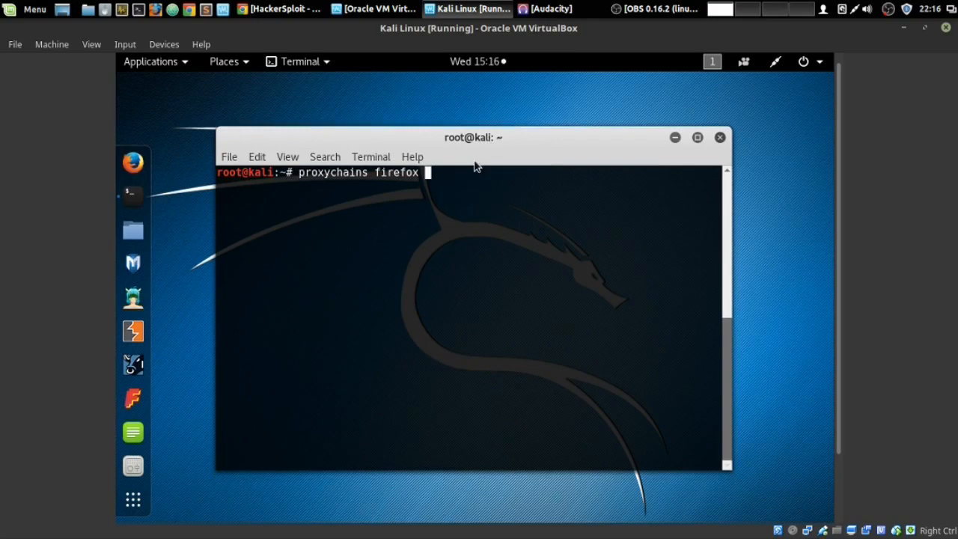
type("www.duc")
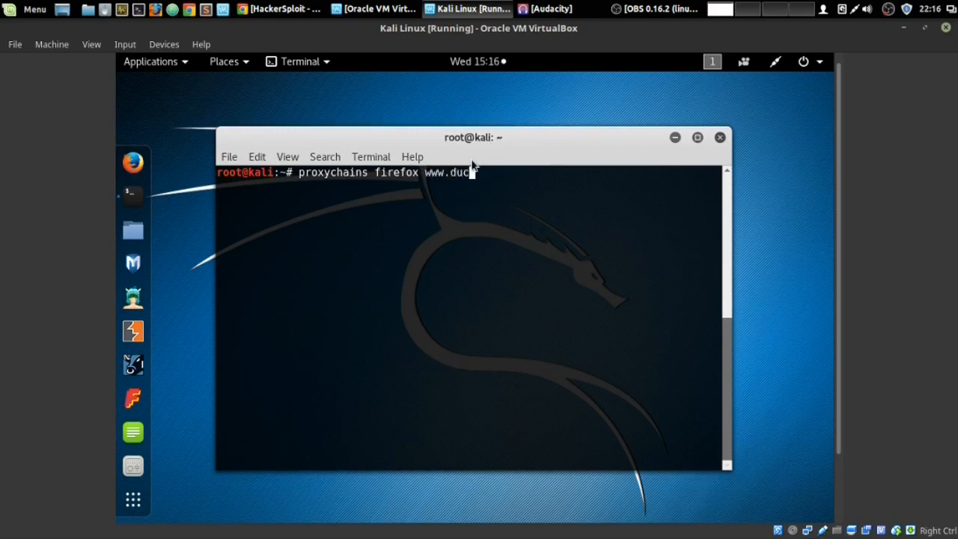
type("kduckgo")
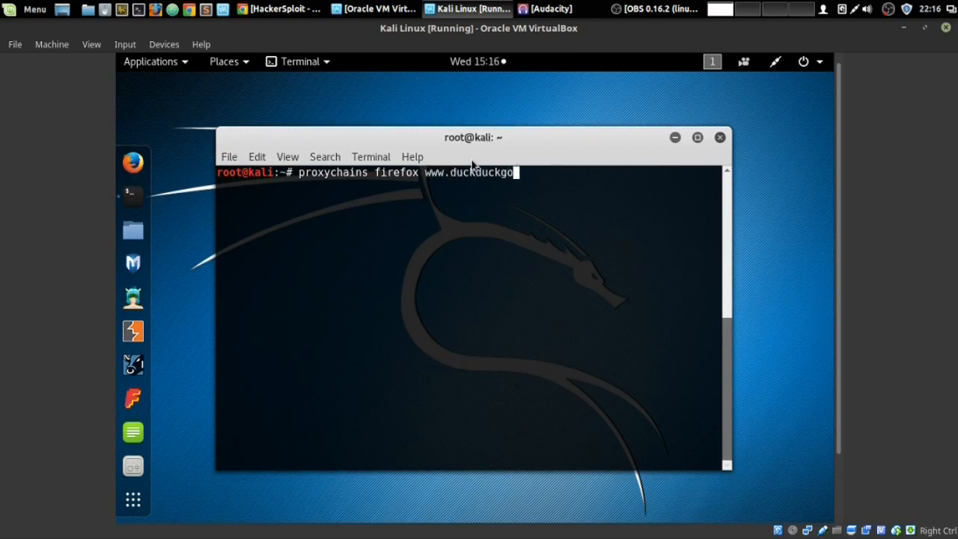
type(".com")
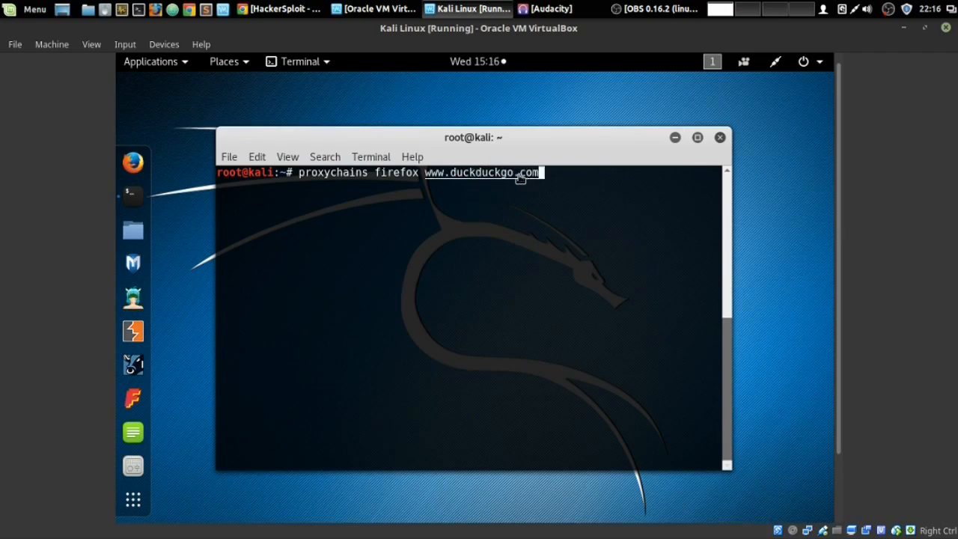
mouse_move(503, 180)
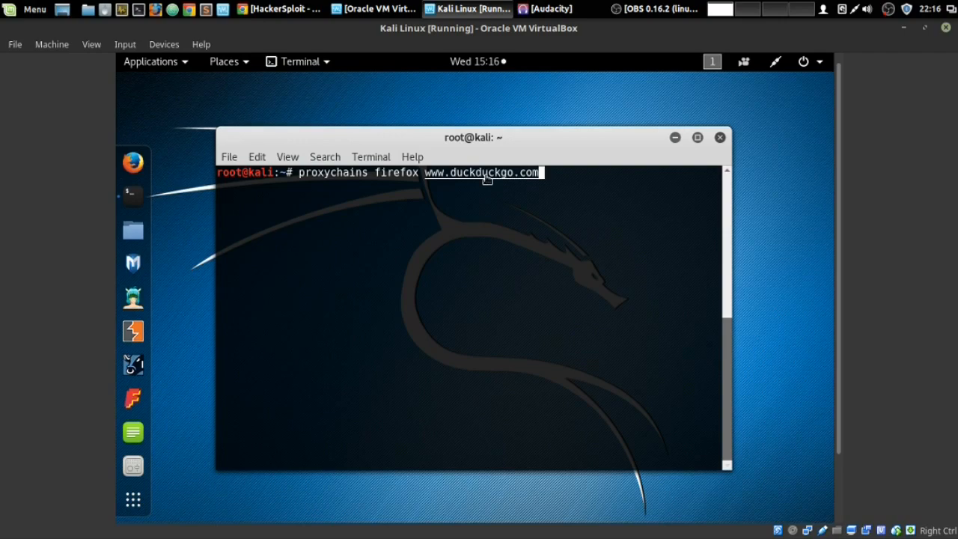
mouse_move(529, 174)
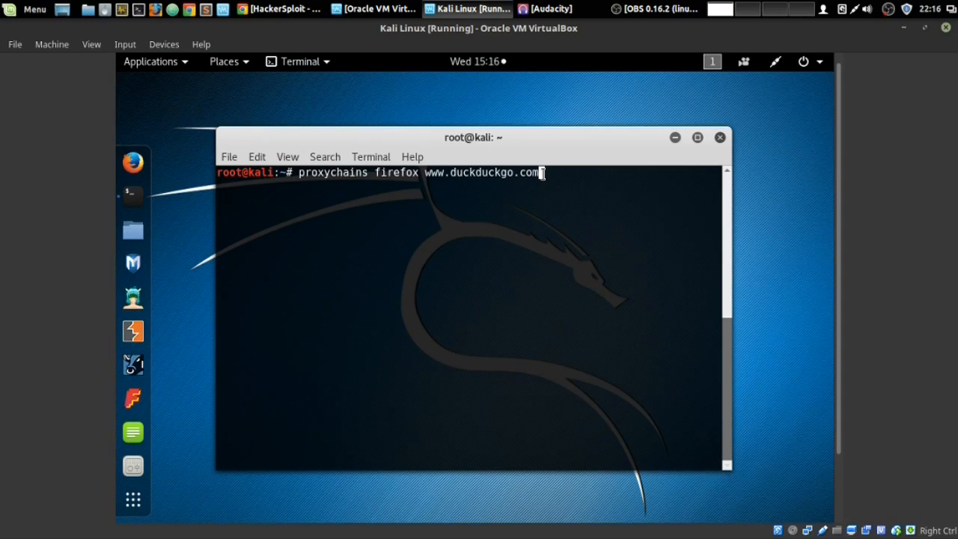
mouse_move(521, 176)
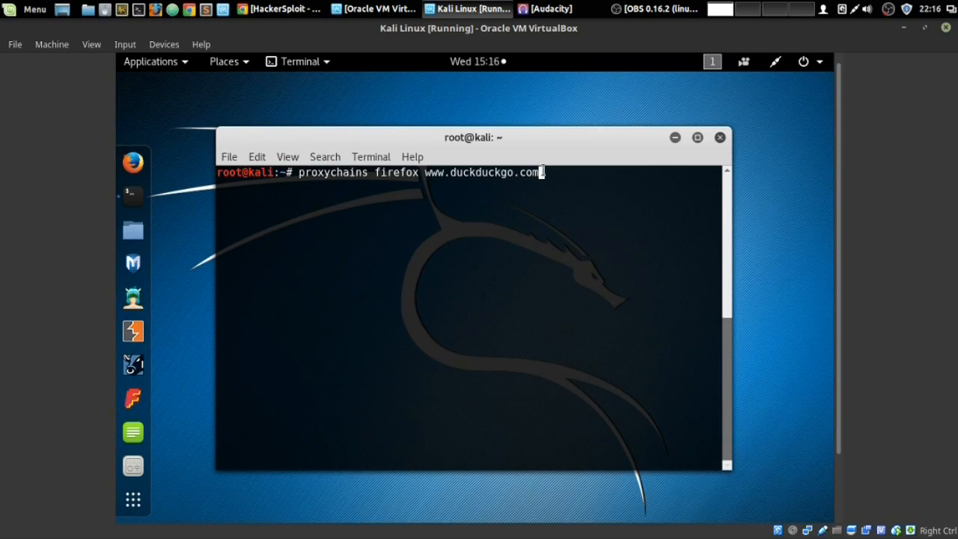
Launch Firefox through proxychains to DuckDuckGo, dismiss its two tips, and minimize the browser.
key("Return")
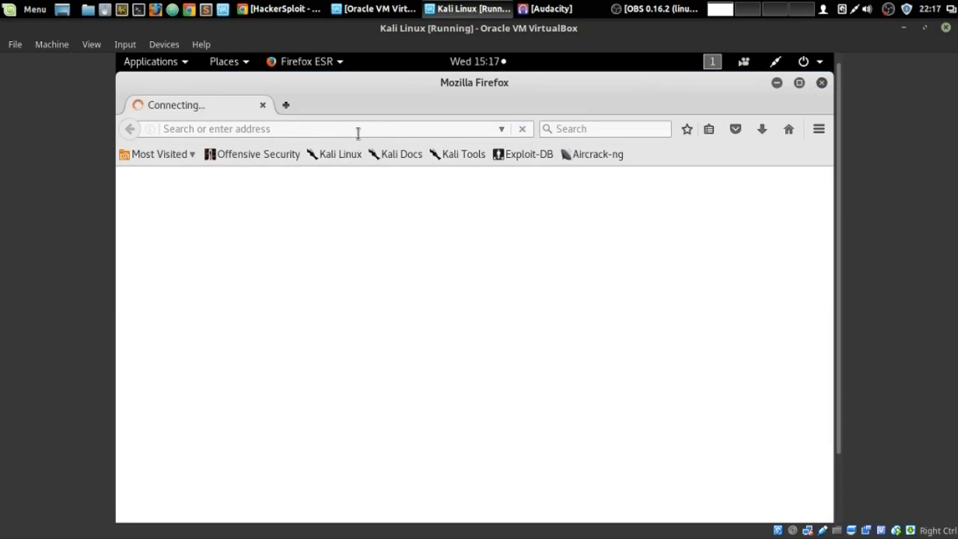
mouse_move(383, 131)
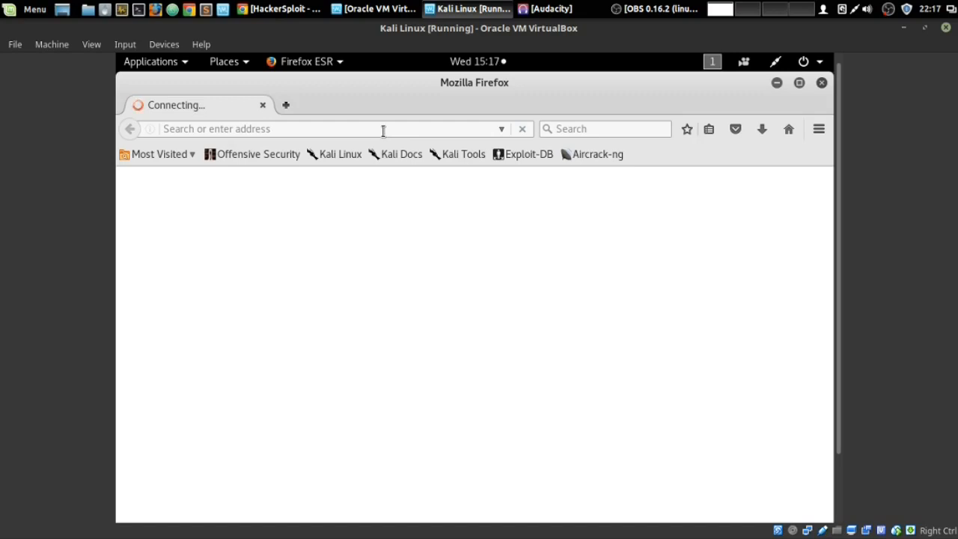
mouse_move(536, 98)
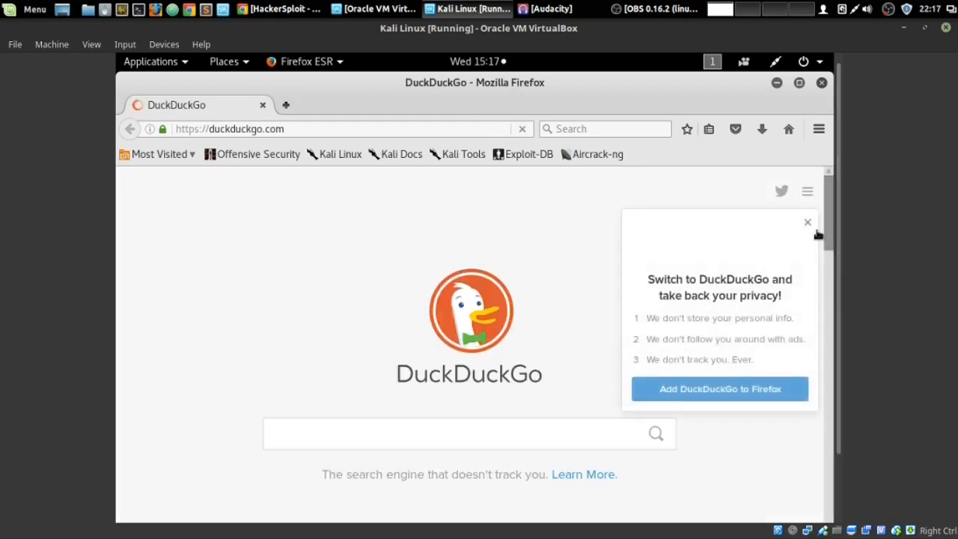
left_click(807, 222)
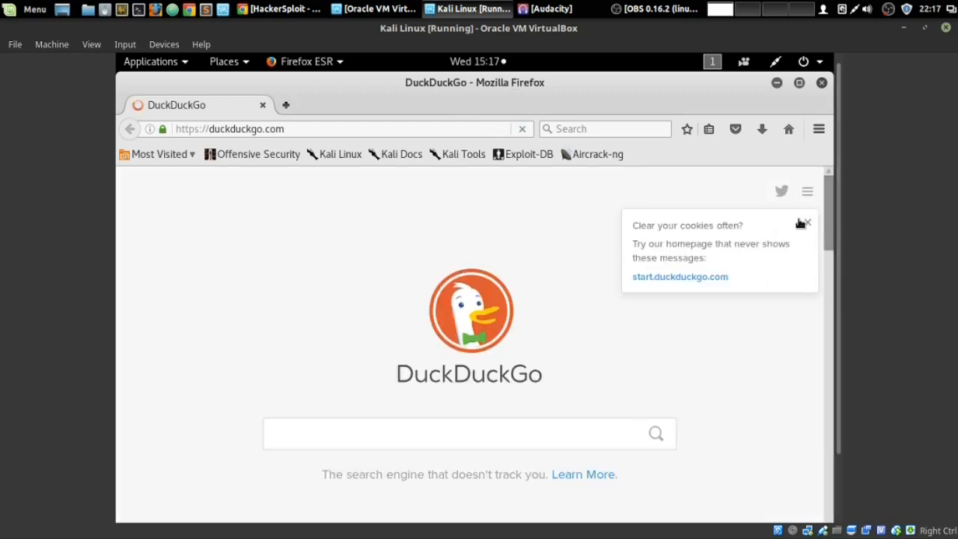
left_click(825, 221)
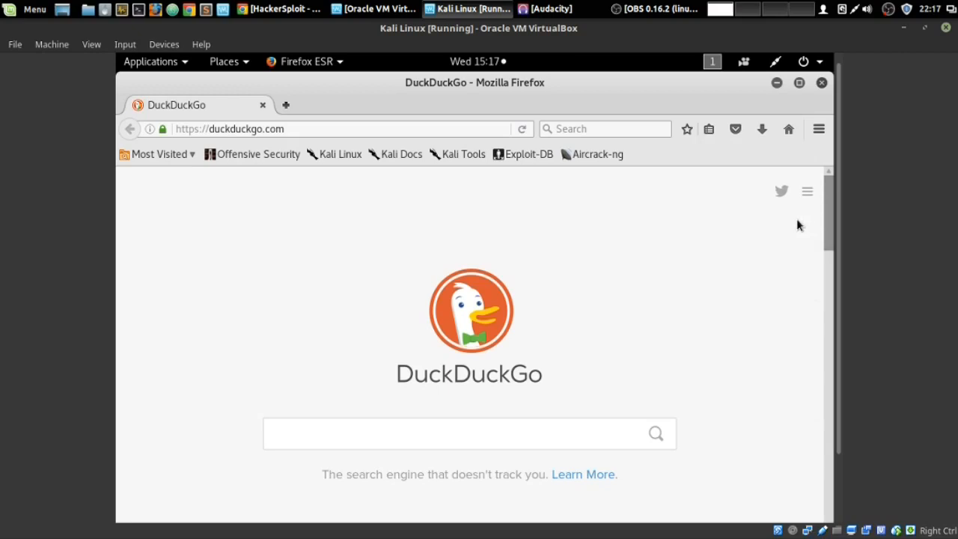
mouse_move(797, 225)
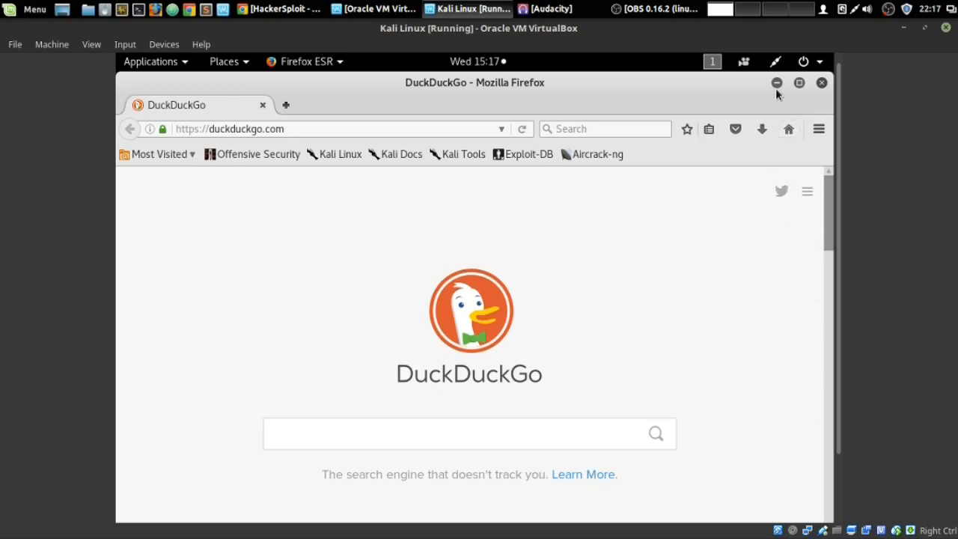
left_click(777, 82)
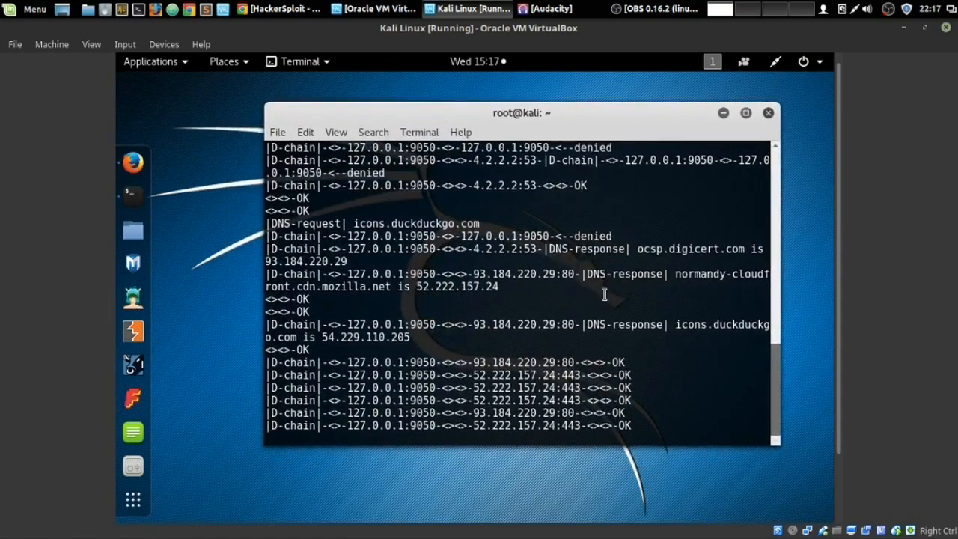
mouse_move(537, 368)
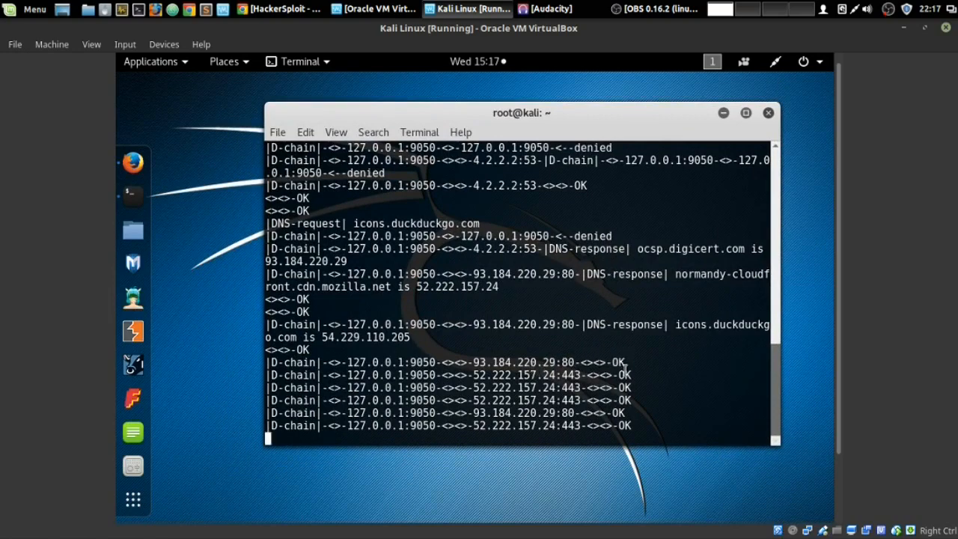
mouse_move(374, 350)
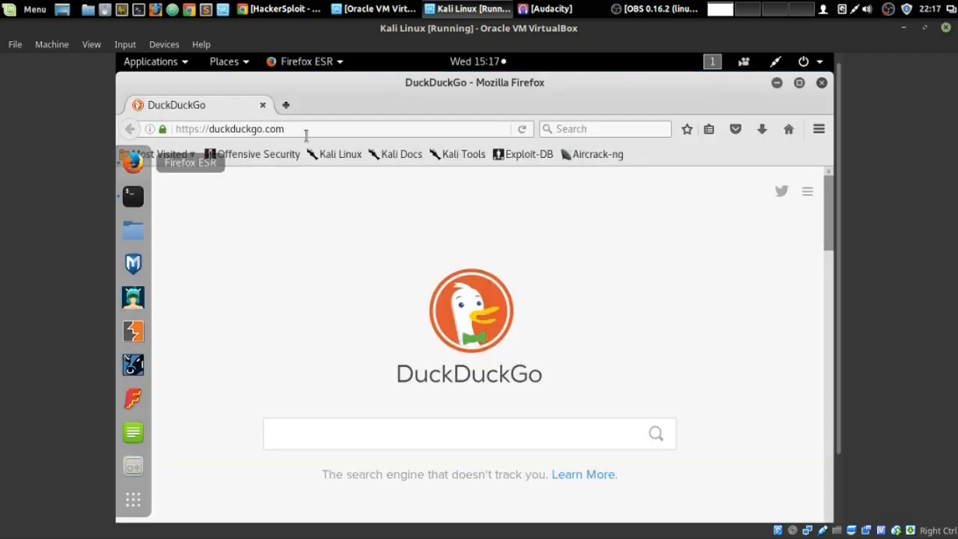
Search DuckDuckGo for 'check for dns leaks' and open the DNS leak test result.
left_click(470, 434)
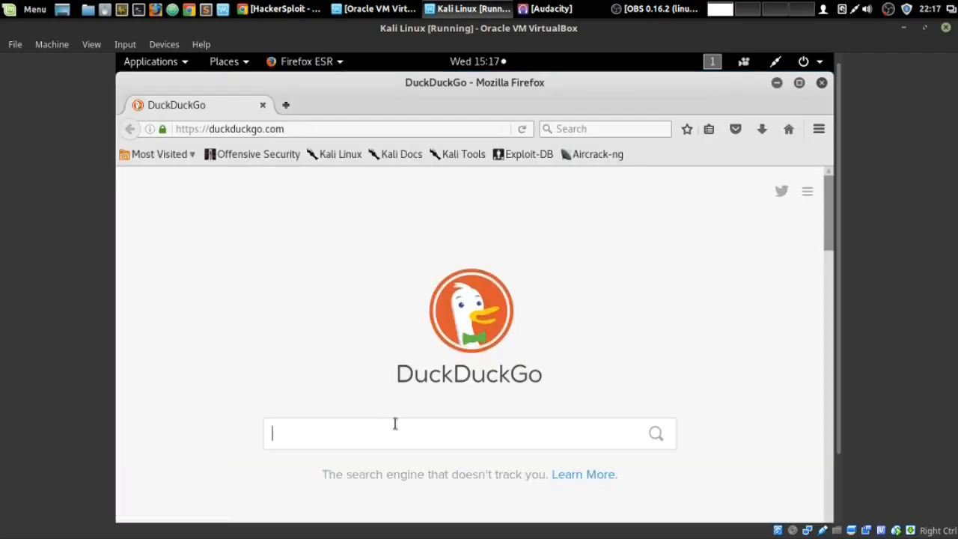
type("check for")
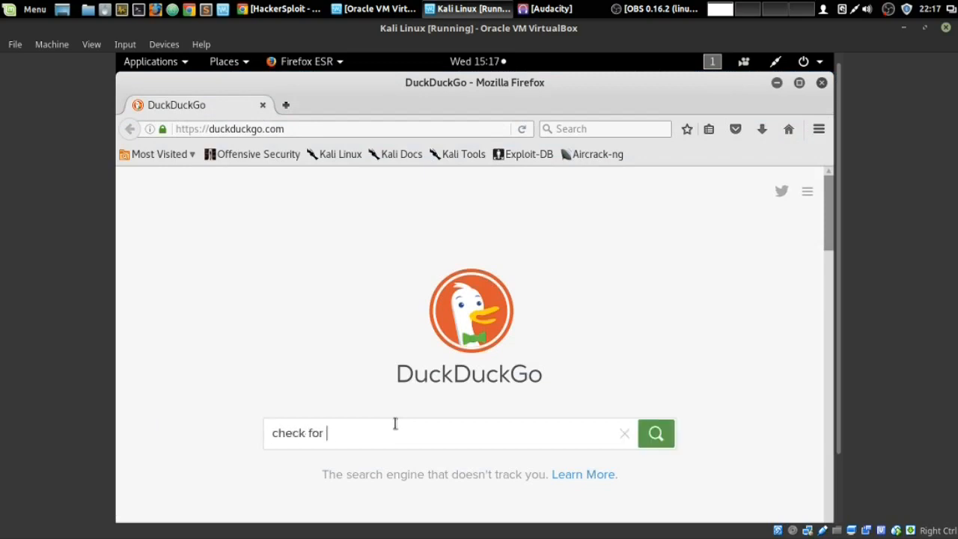
type("dns leaks")
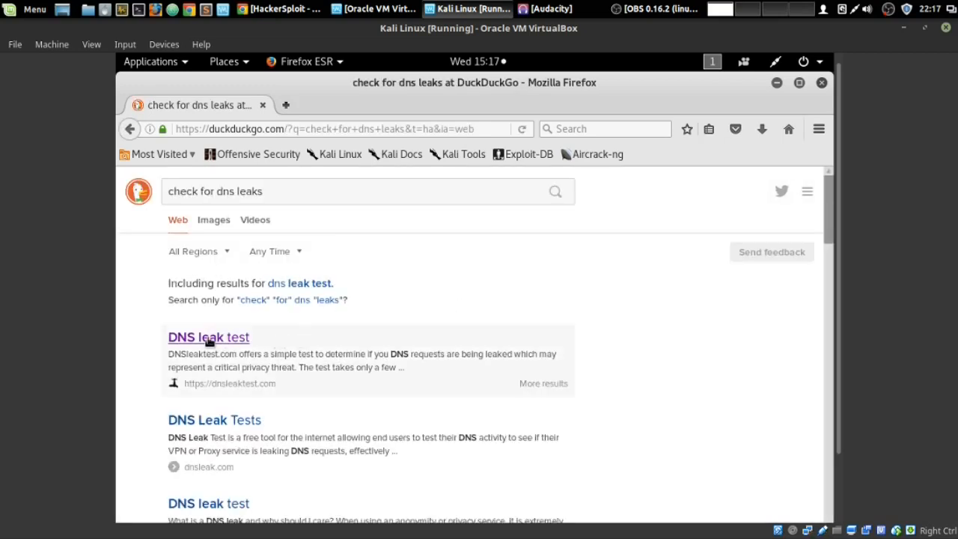
left_click(208, 337)
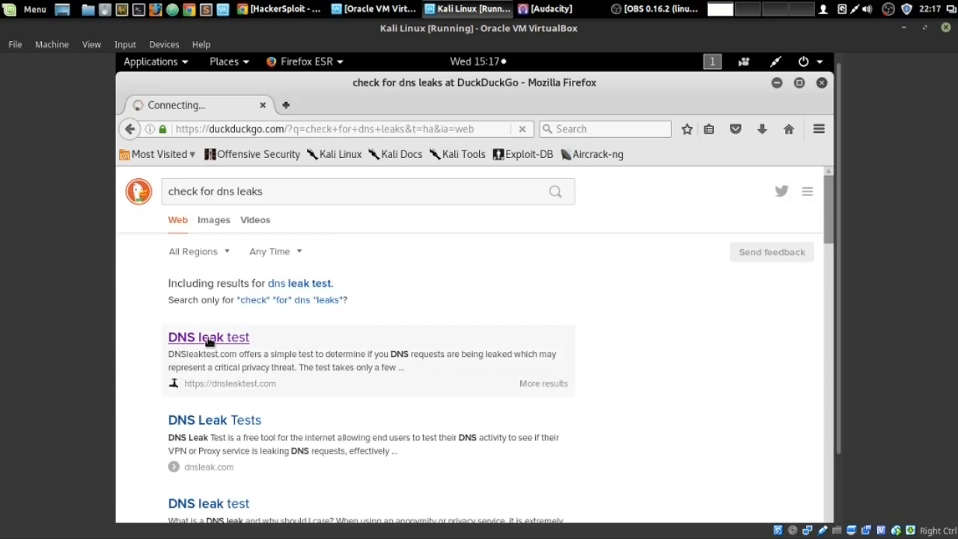
Load the dnsleaktest.com home page showing IP 176.58.100.98 from London, United Kingdom.
left_click(208, 336)
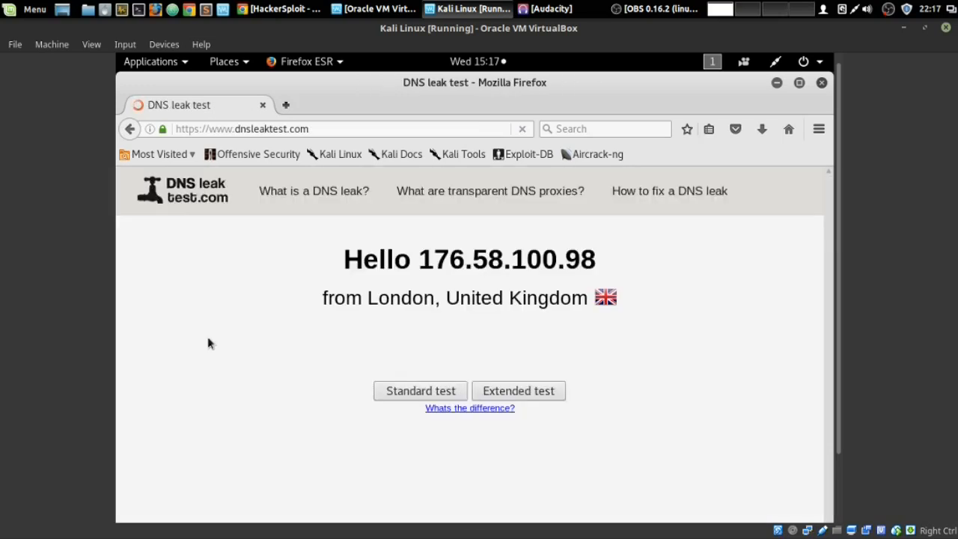
mouse_move(422, 267)
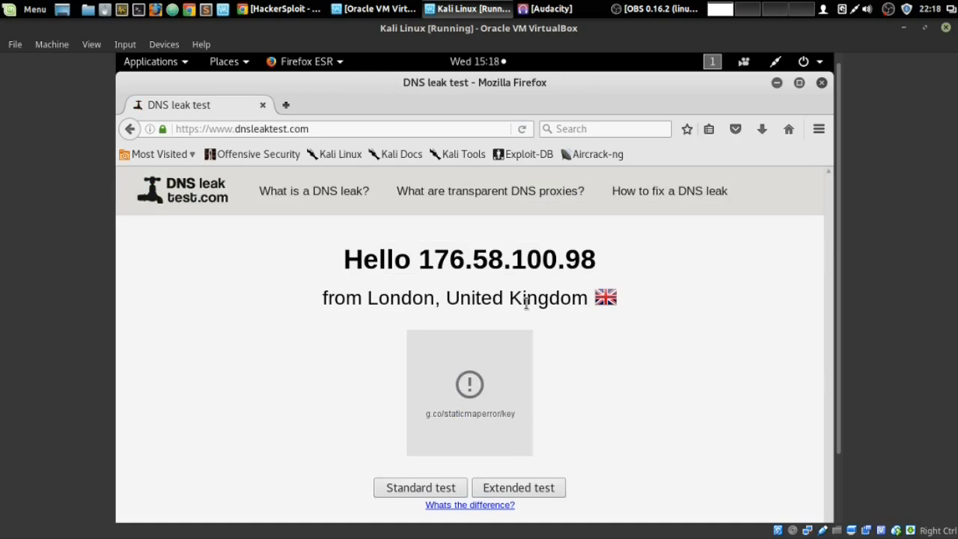
mouse_move(589, 305)
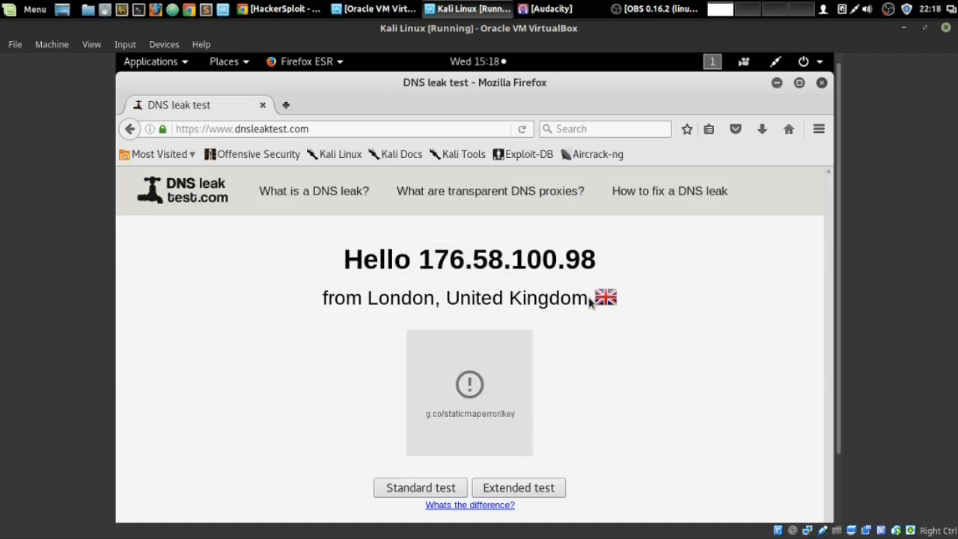
mouse_move(503, 322)
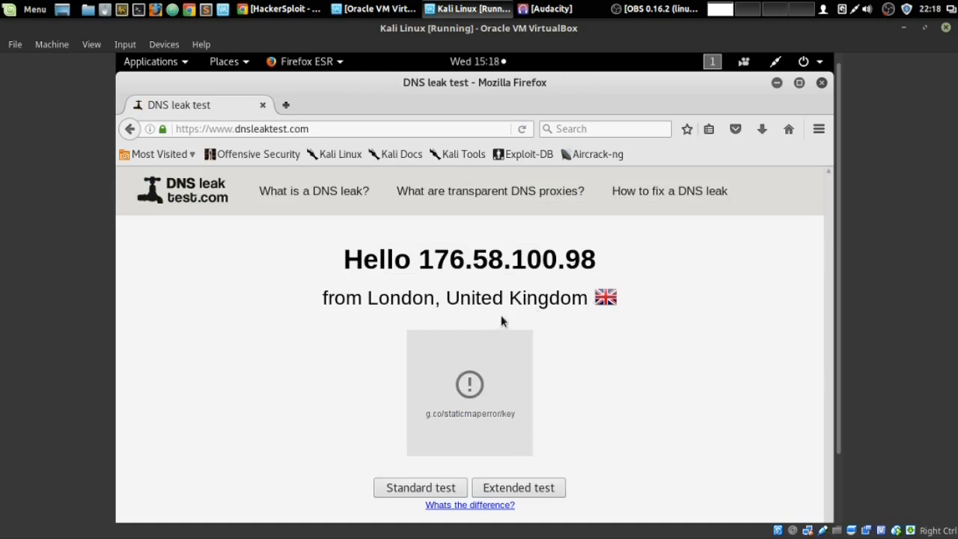
mouse_move(531, 315)
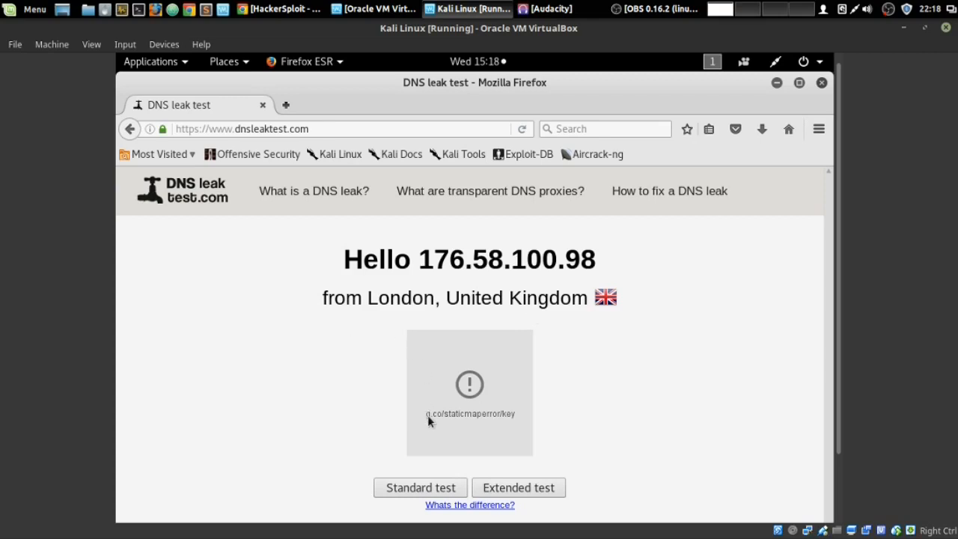
Run the Standard test on dnsleaktest.com and review the five Level 3 servers in Germany.
left_click(420, 488)
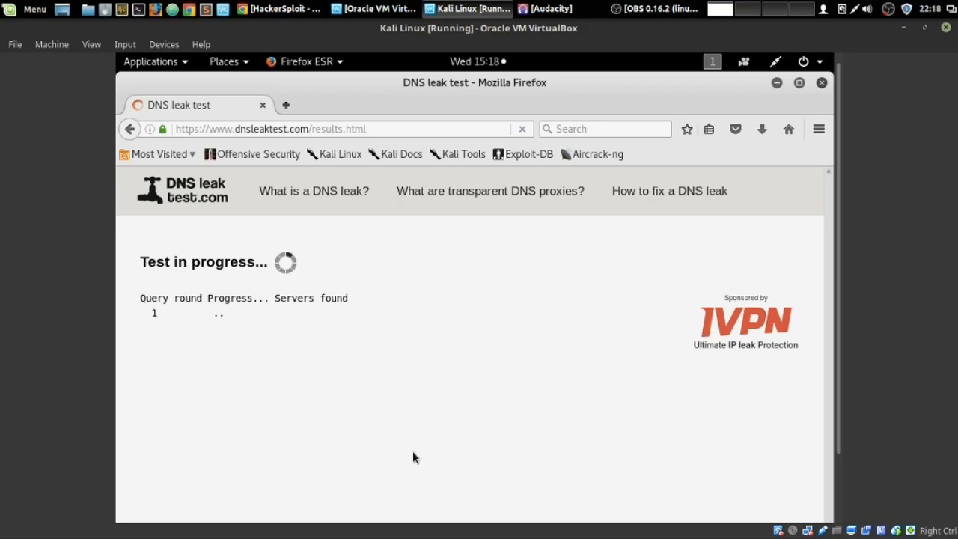
mouse_move(382, 437)
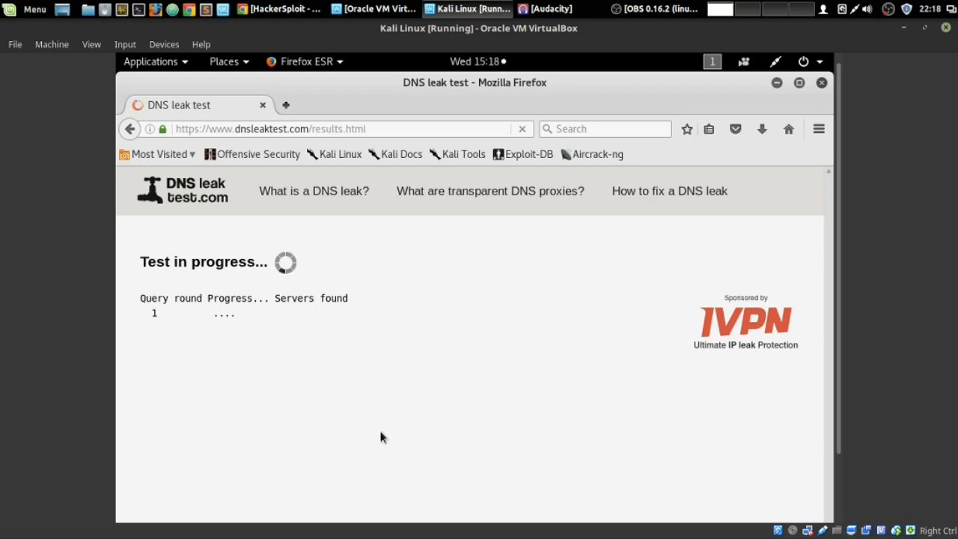
mouse_move(237, 365)
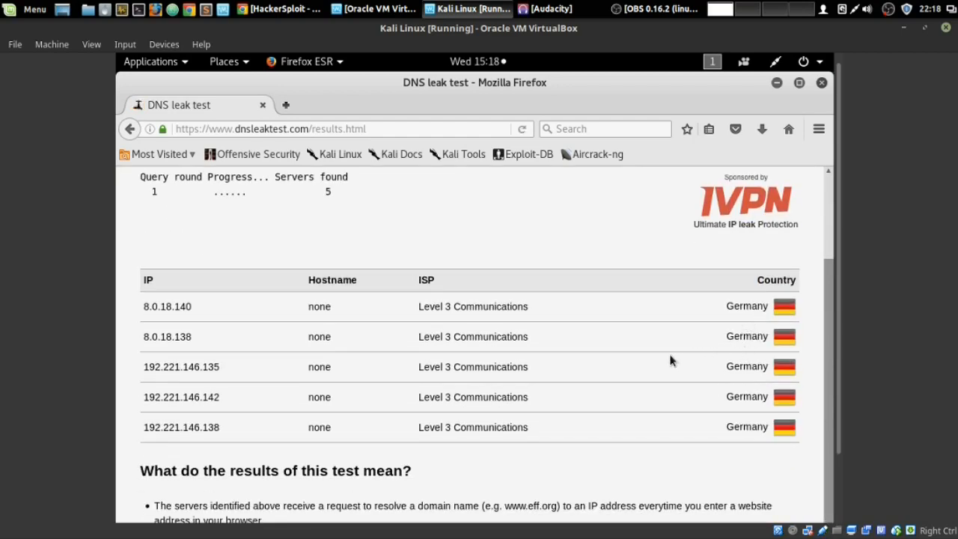
mouse_move(664, 360)
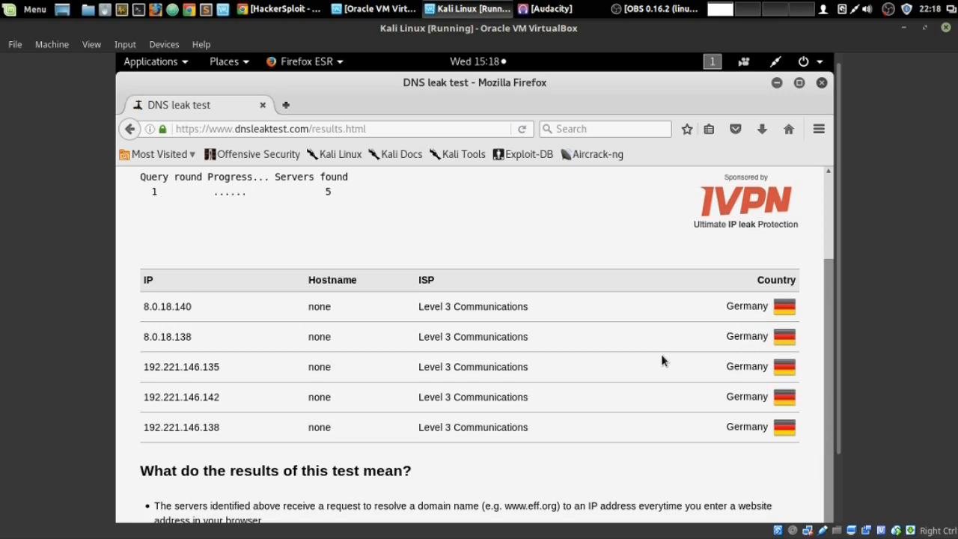
scroll("up", 3)
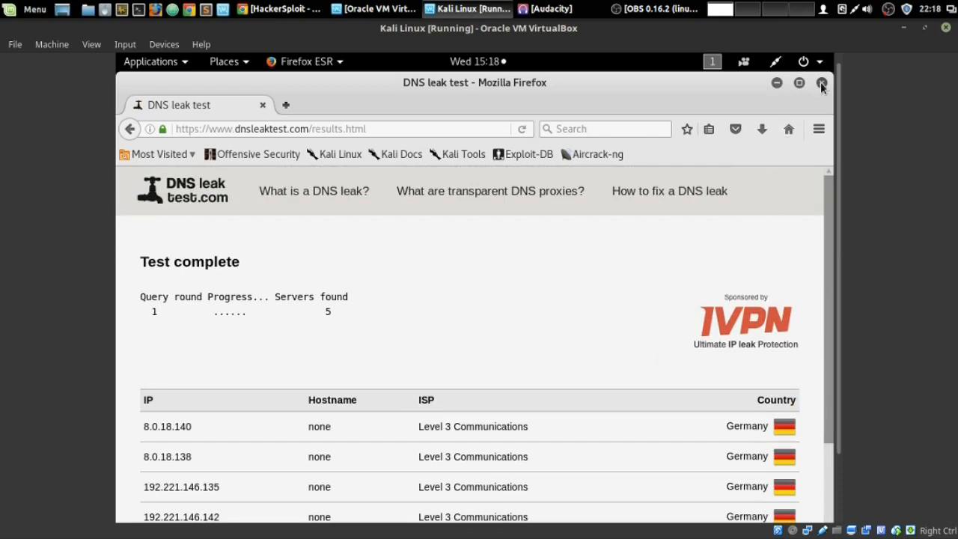
Close Firefox and restart the Tor service from the terminal.
left_click(821, 84)
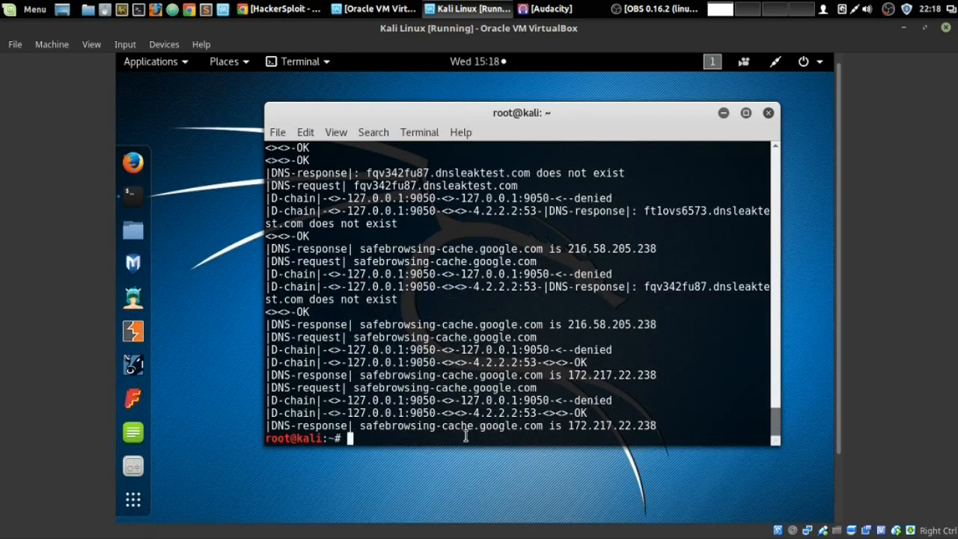
type("service tor re")
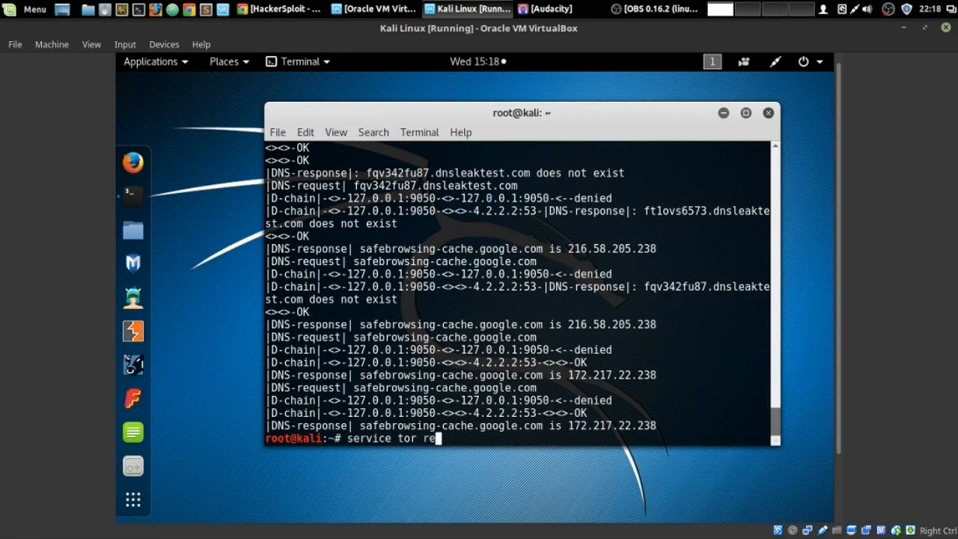
type("start")
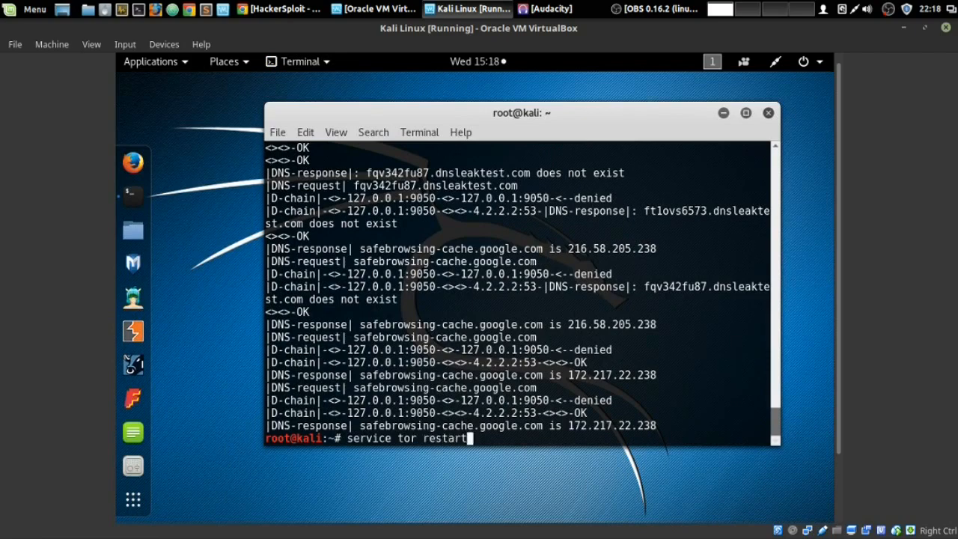
key("Return")
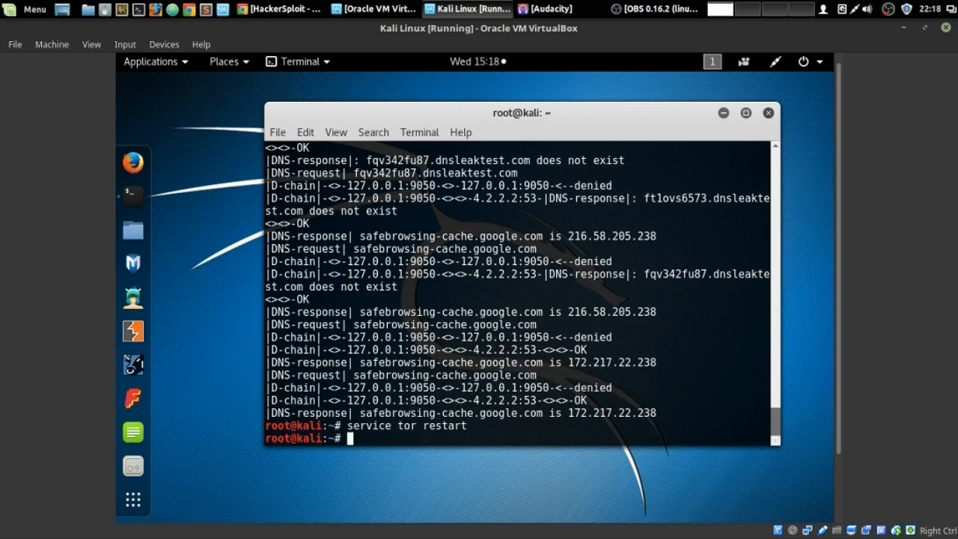
type("clear")
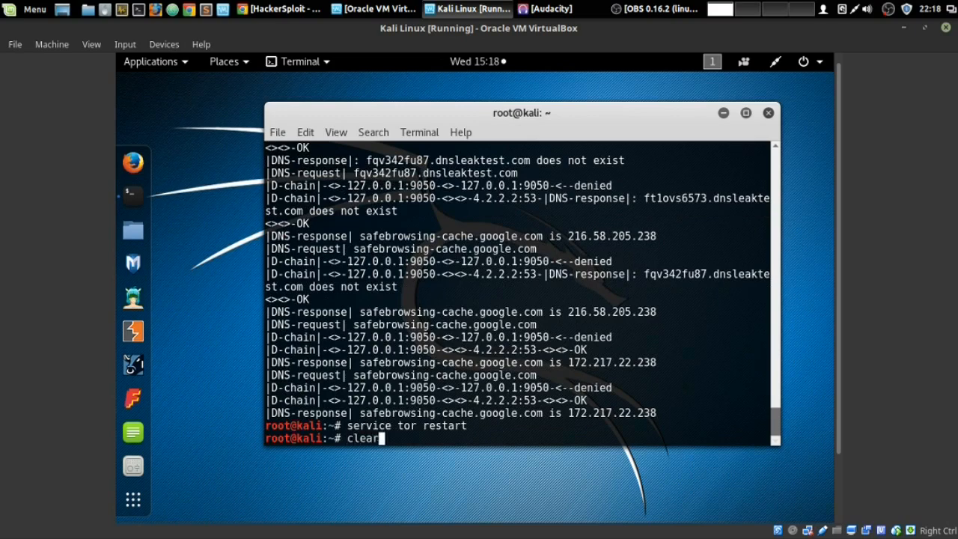
type("proxychains firefox www.duckduckgo.com")
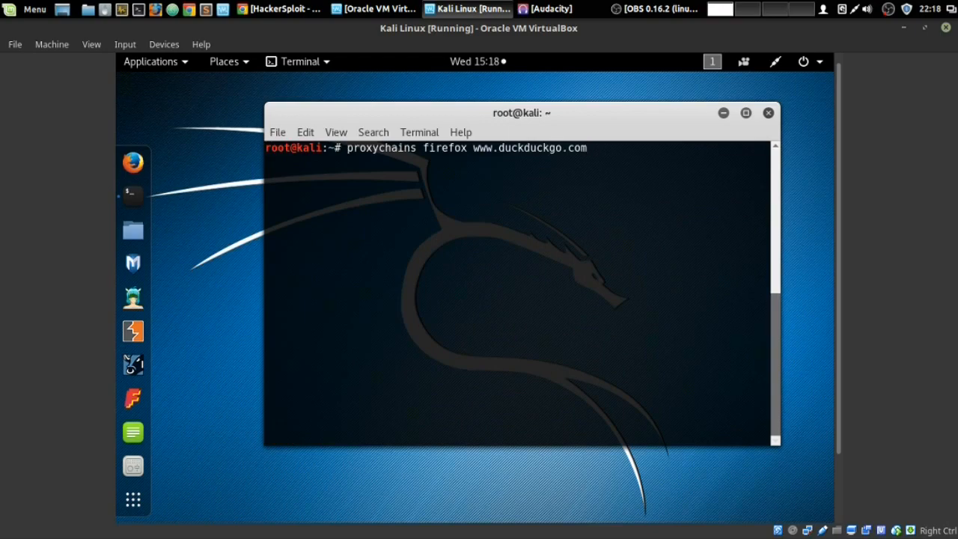
Run the proxychains command so a new Firefox window starts loading DuckDuckGo.
key("Return")
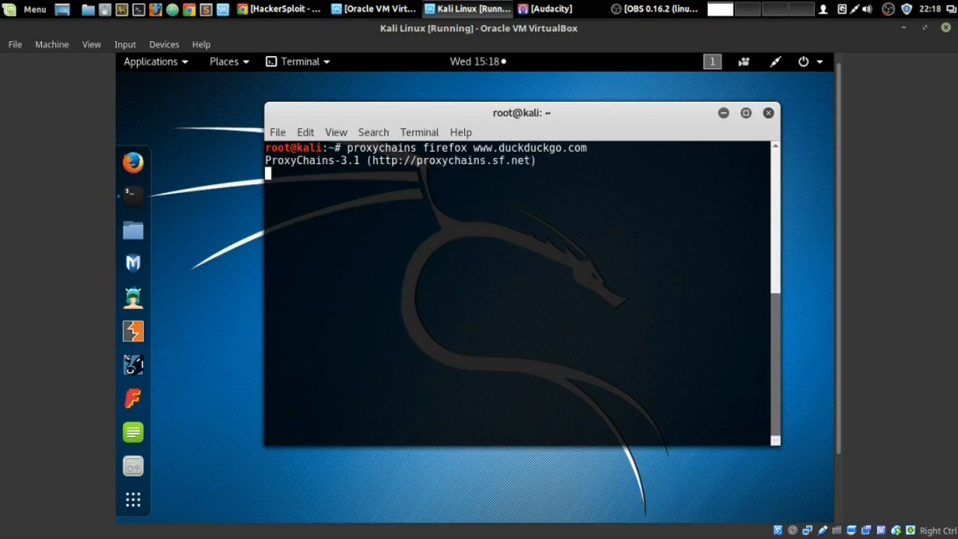
key("Return")
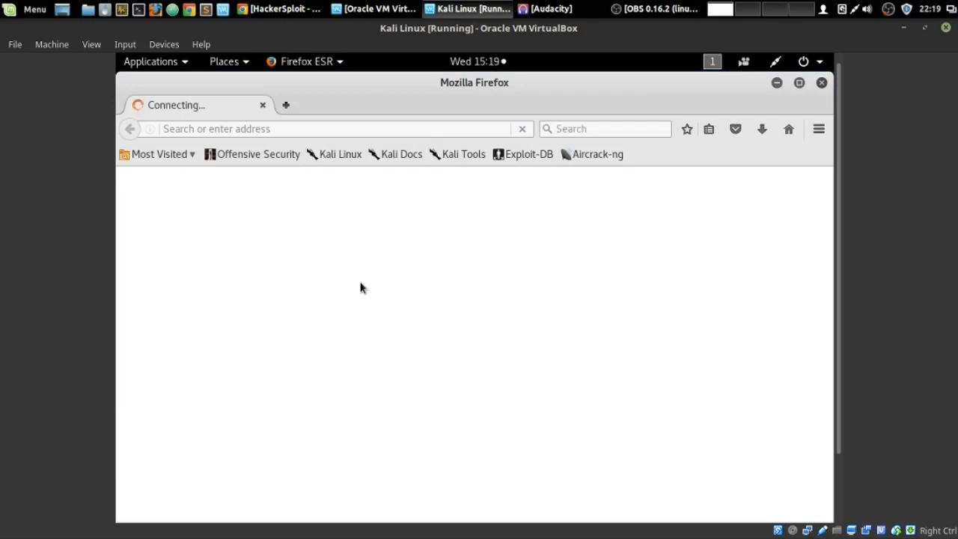
mouse_move(416, 275)
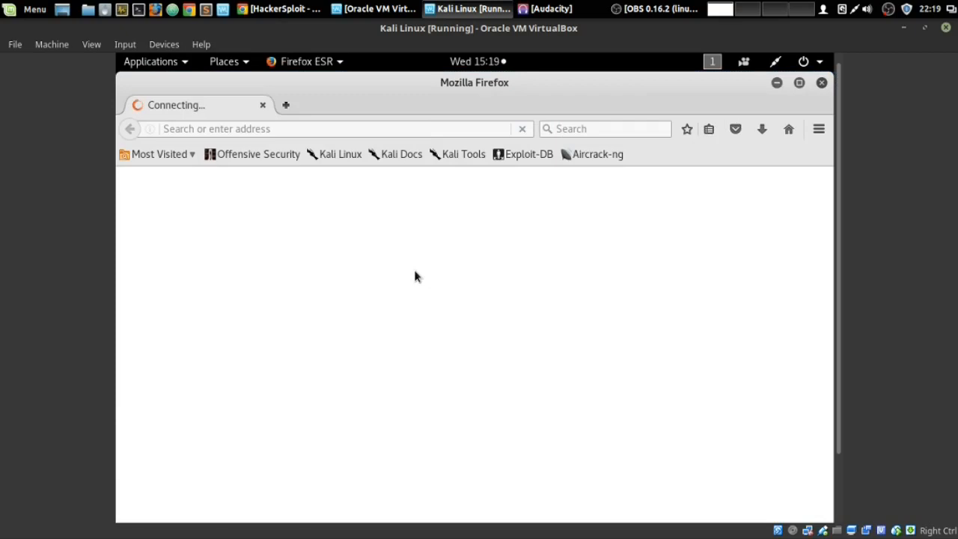
mouse_move(409, 282)
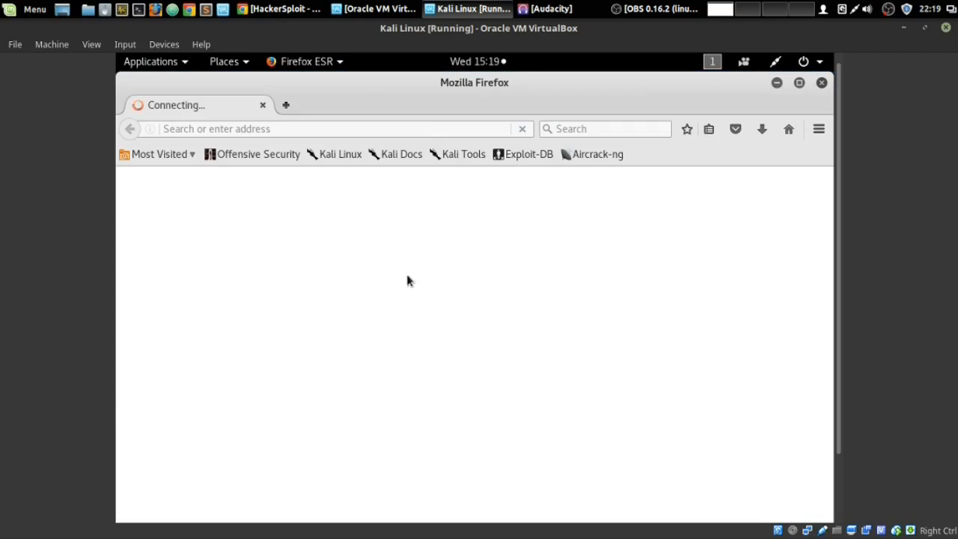
mouse_move(356, 292)
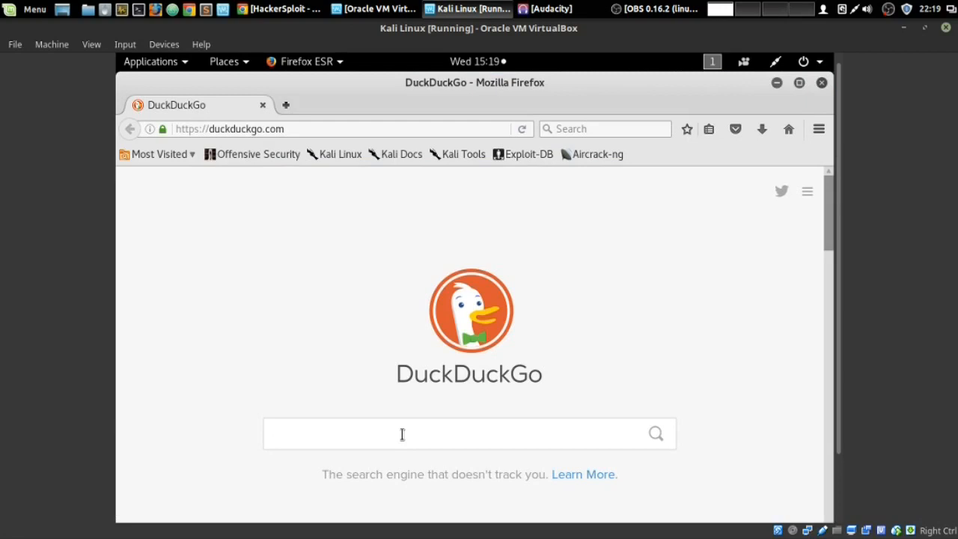
Search DuckDuckGo for 'check for dns leaks' and open the dnsleaktest.com result, greeted from Prague.
type("check for")
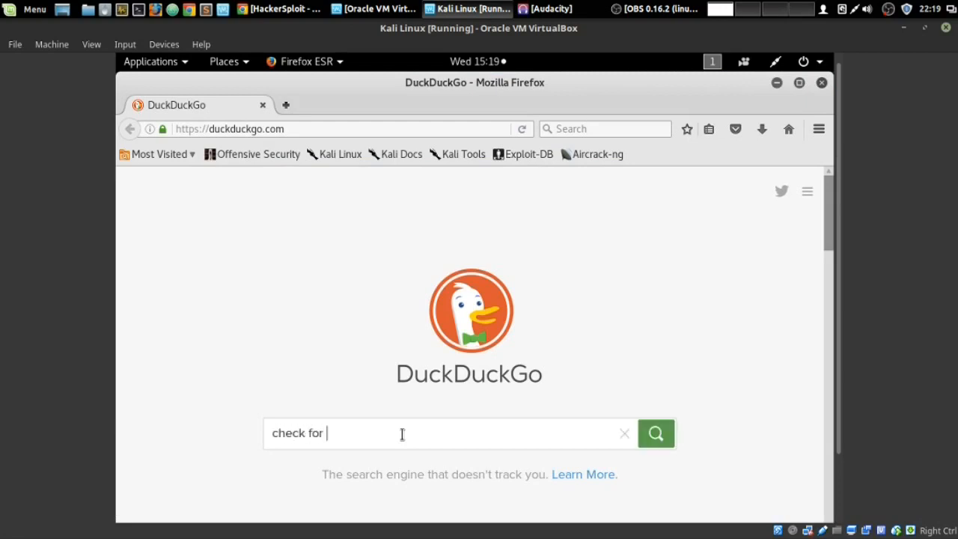
type("dns leaks")
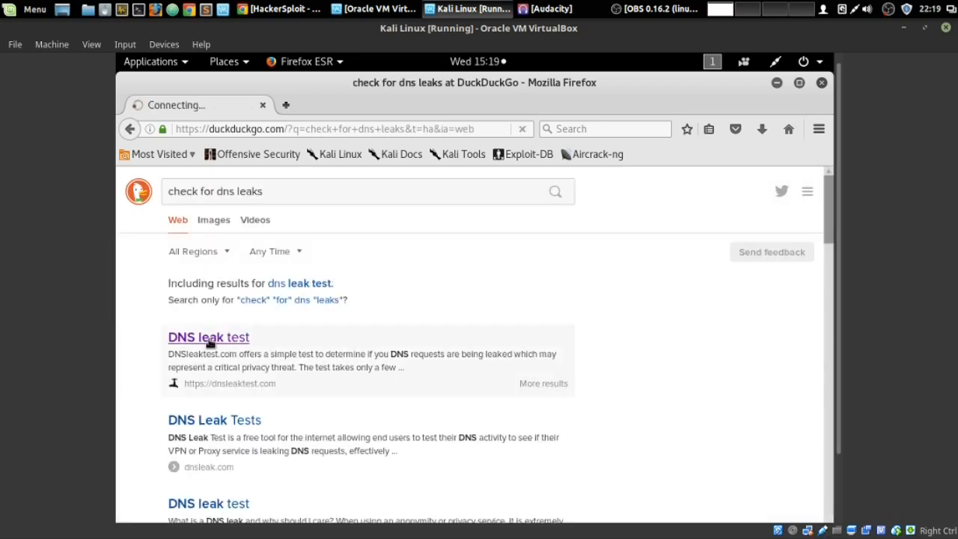
mouse_move(207, 336)
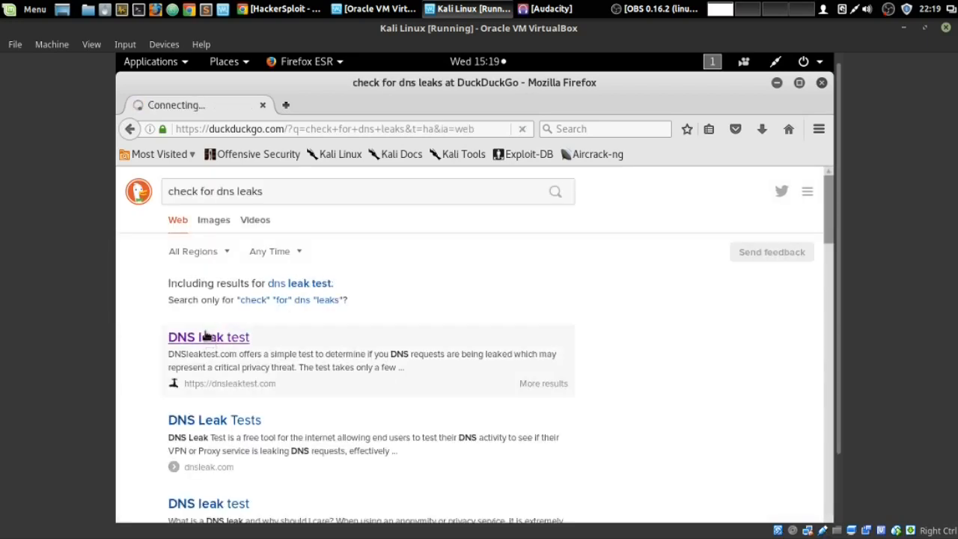
left_click(208, 337)
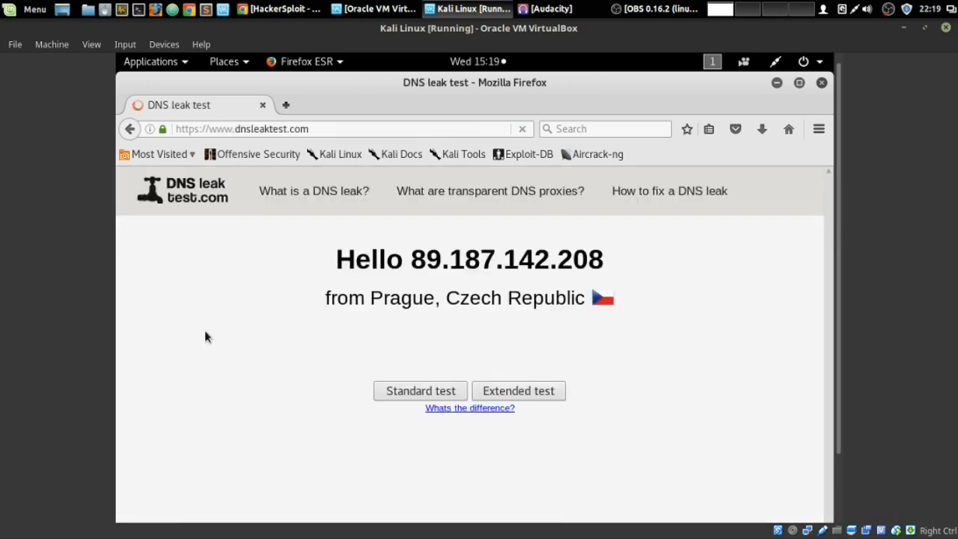
mouse_move(407, 281)
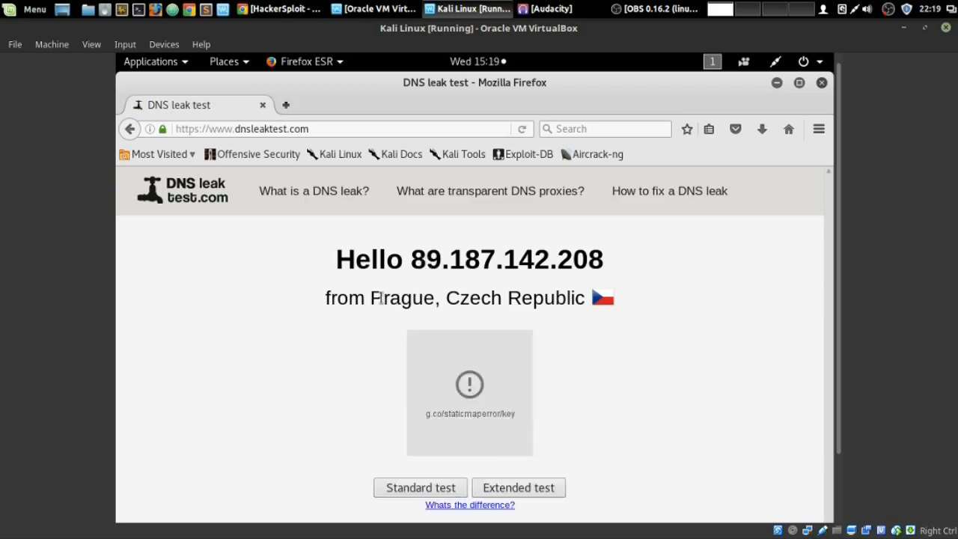
mouse_move(550, 306)
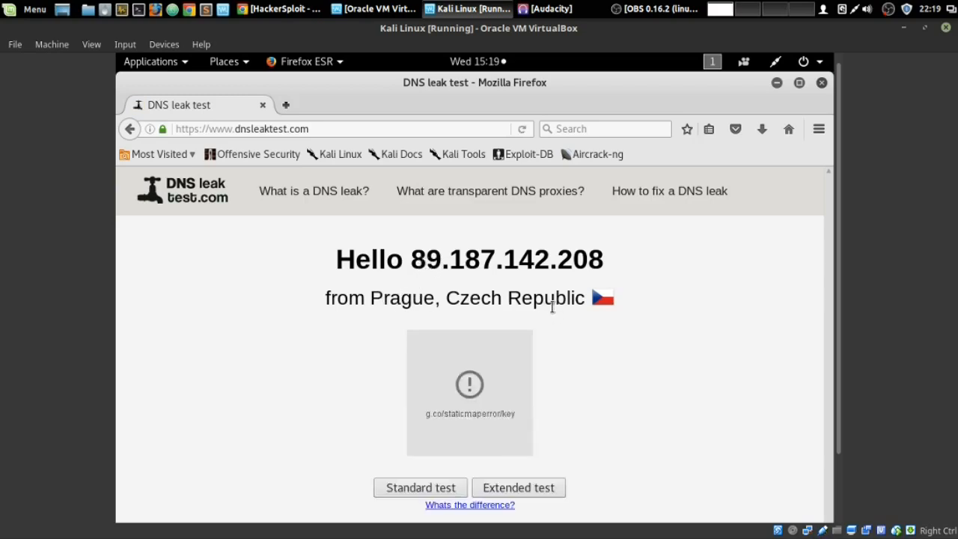
mouse_move(509, 298)
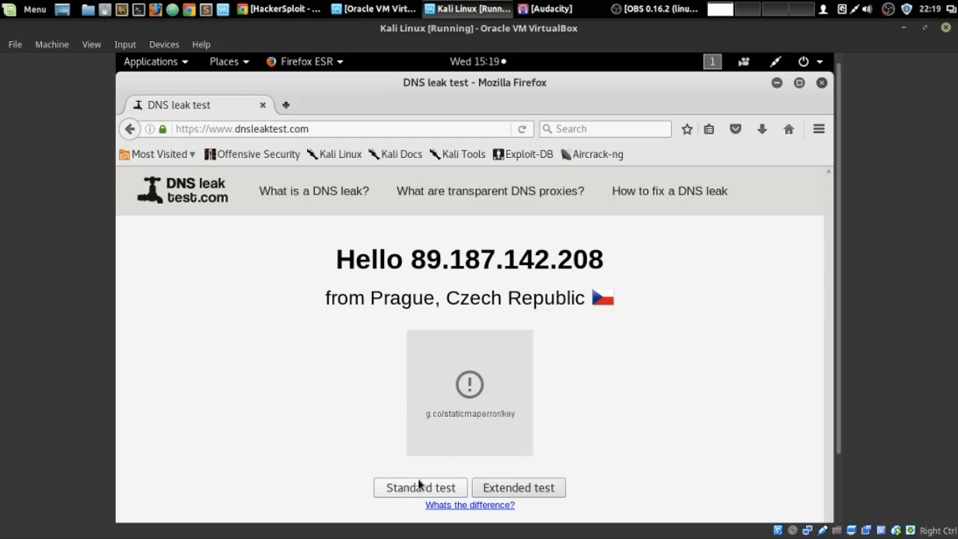
Run the Standard test again and review the five Level 3 servers in Germany.
left_click(419, 488)
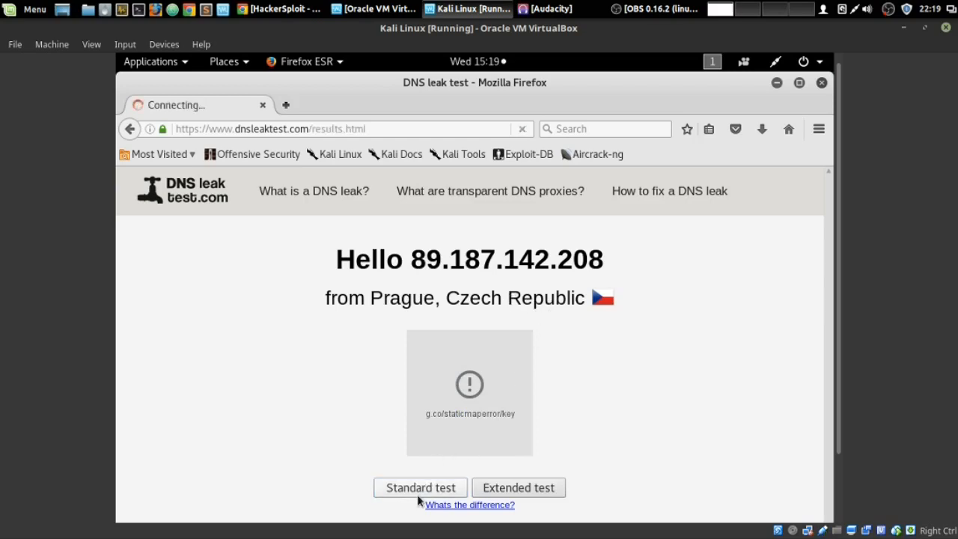
left_click(419, 488)
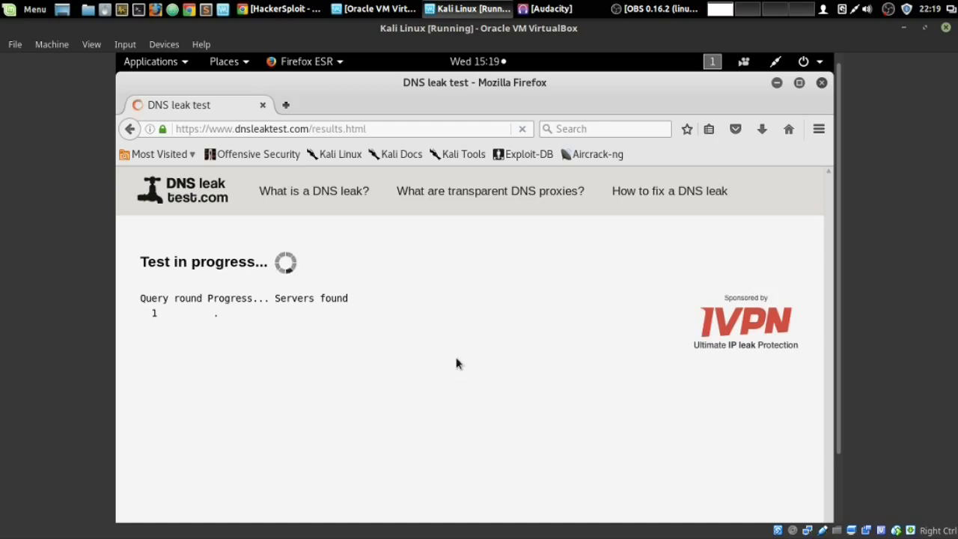
mouse_move(349, 318)
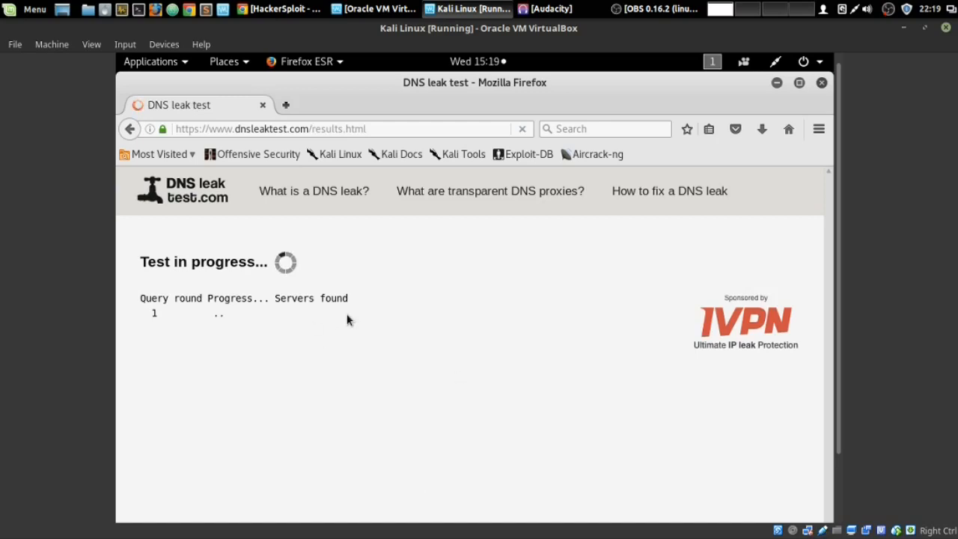
mouse_move(377, 318)
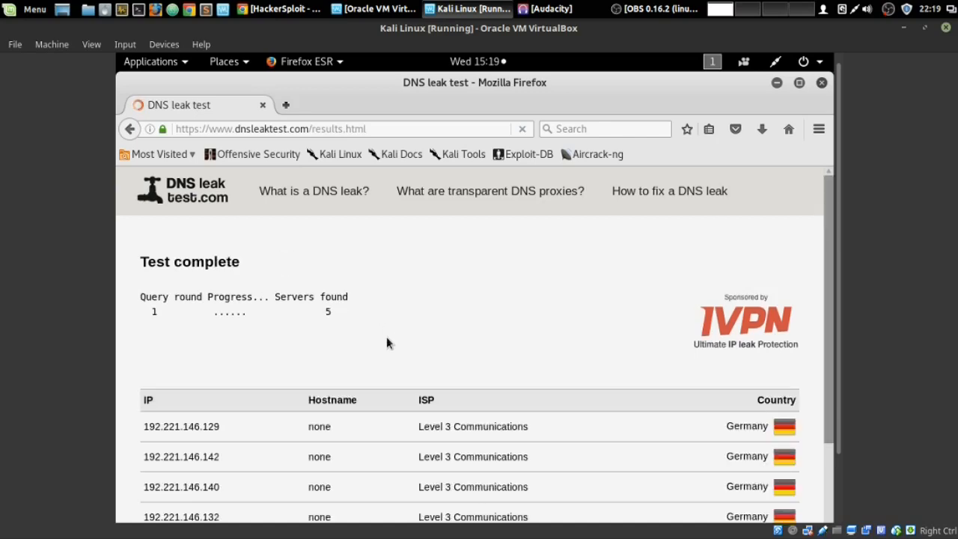
scroll("down", 3)
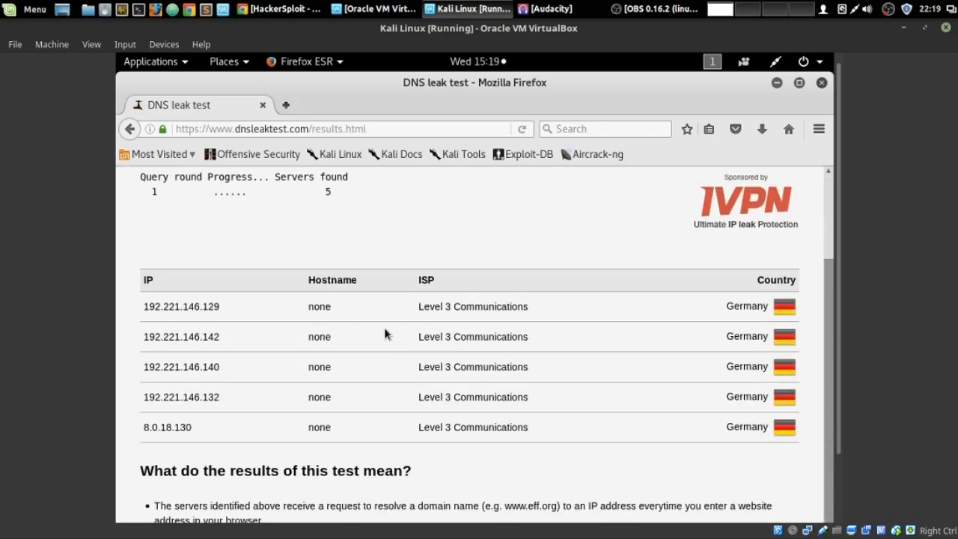
mouse_move(753, 293)
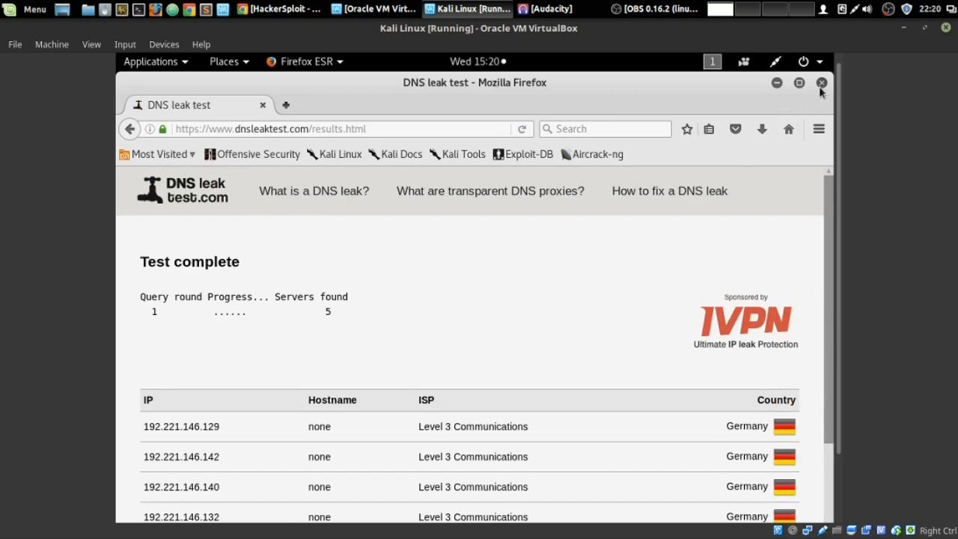
mouse_move(820, 87)
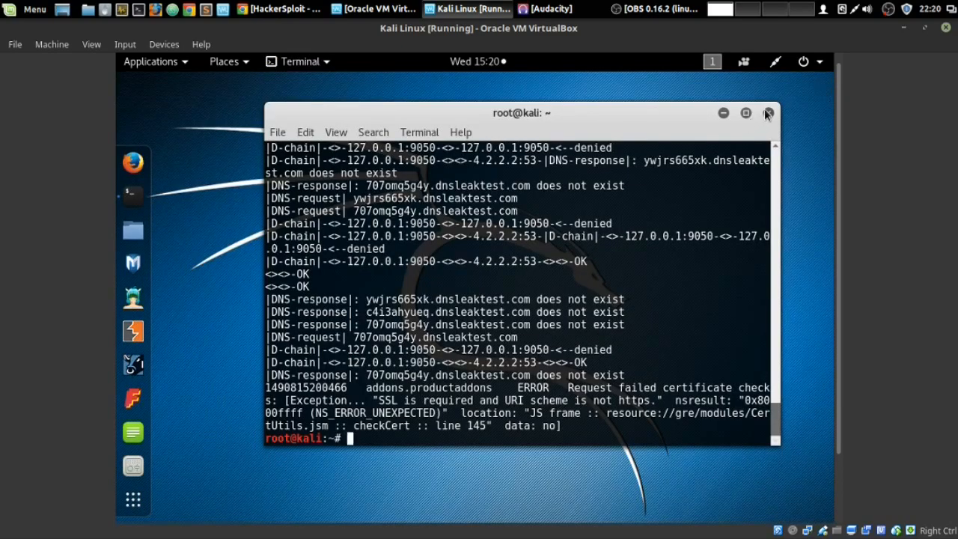
Close the terminal and bring up the Applications menu on the empty Kali desktop.
left_click(766, 112)
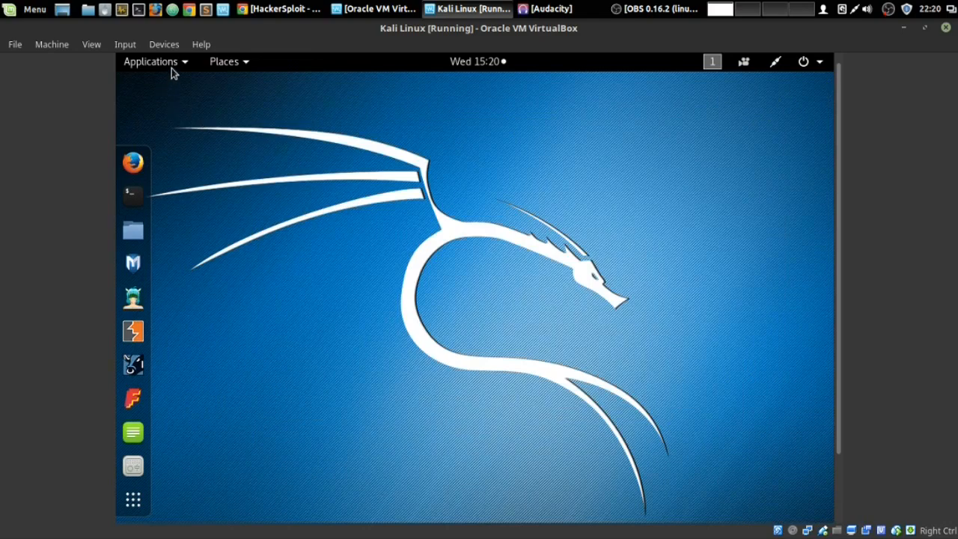
left_click(149, 61)
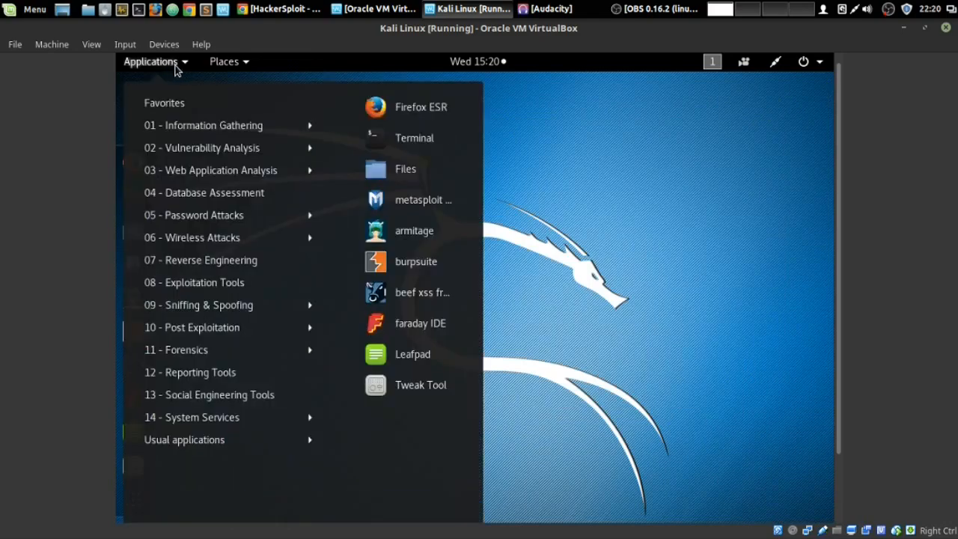
mouse_move(217, 125)
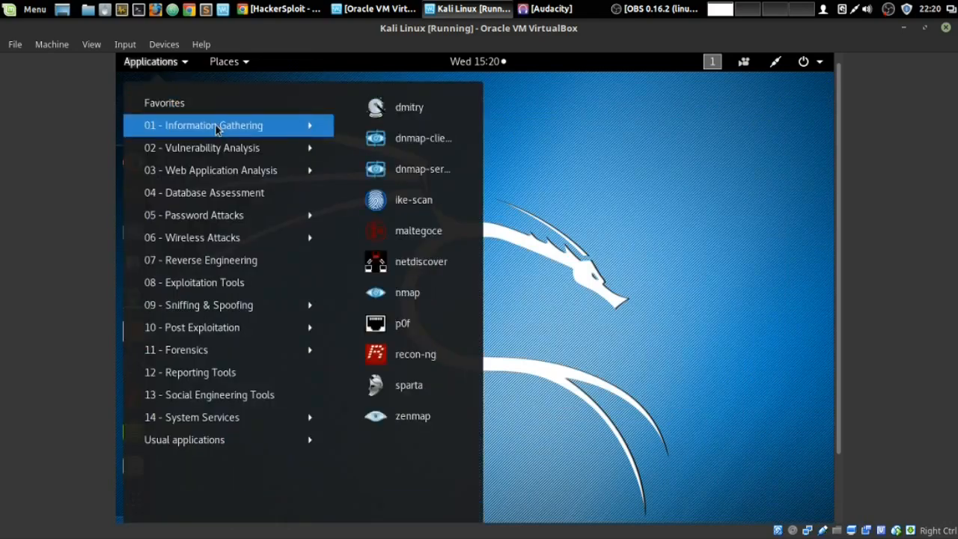
mouse_move(307, 127)
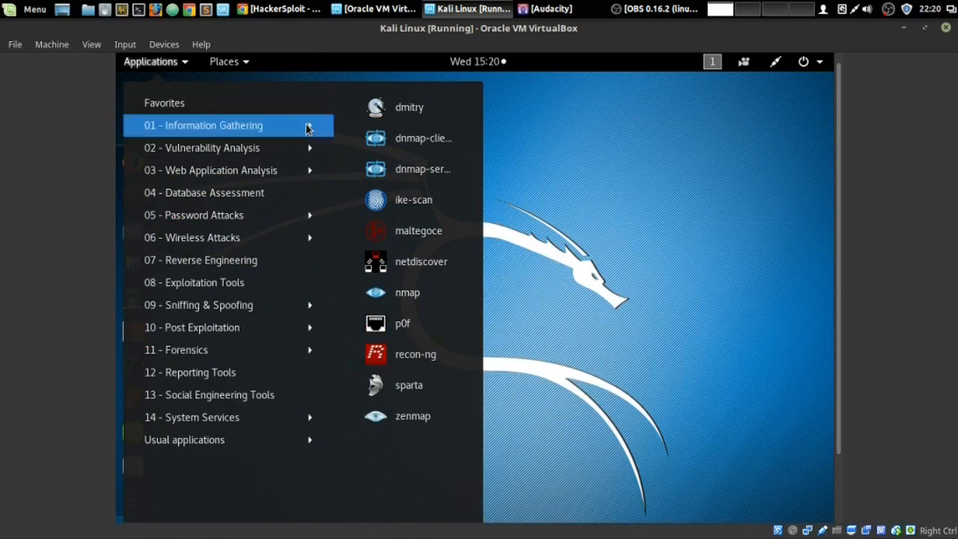
mouse_move(545, 322)
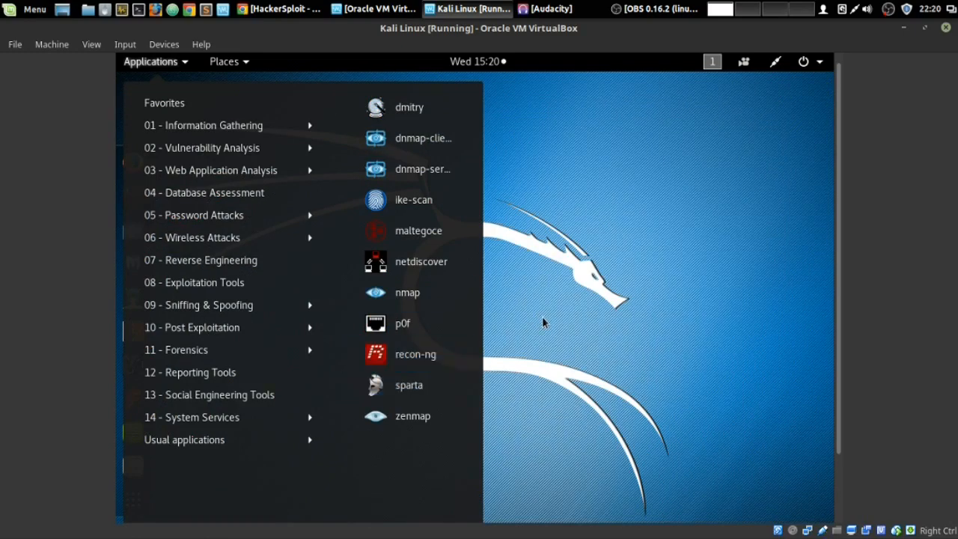
mouse_move(544, 320)
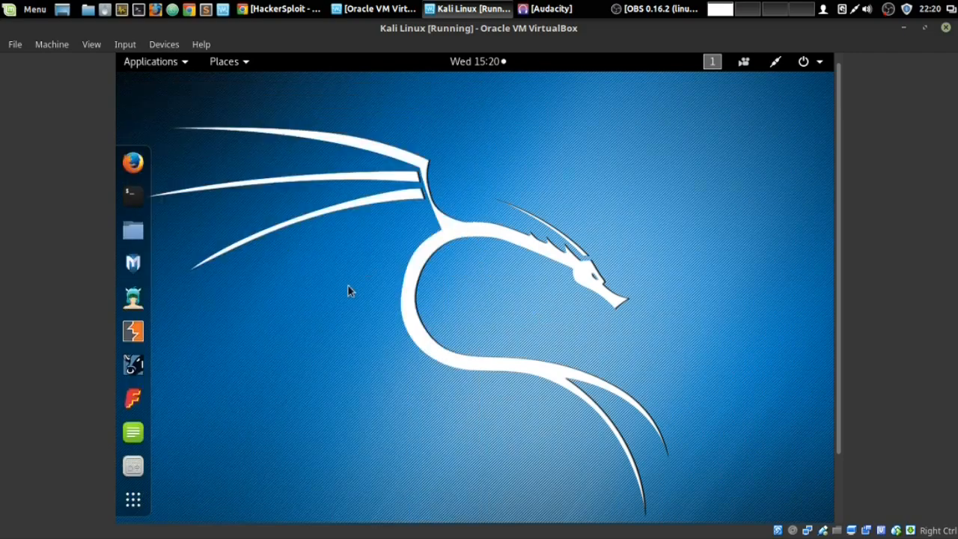
mouse_move(479, 235)
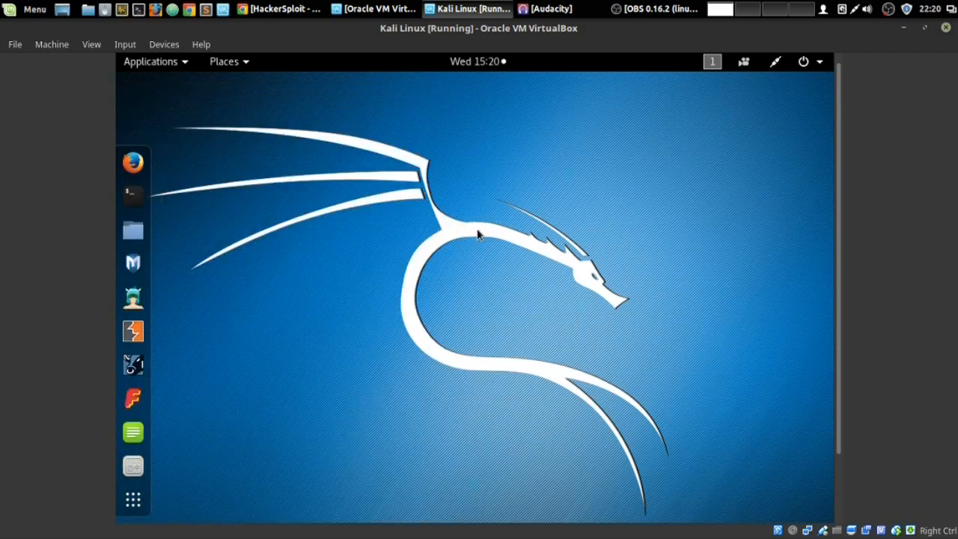